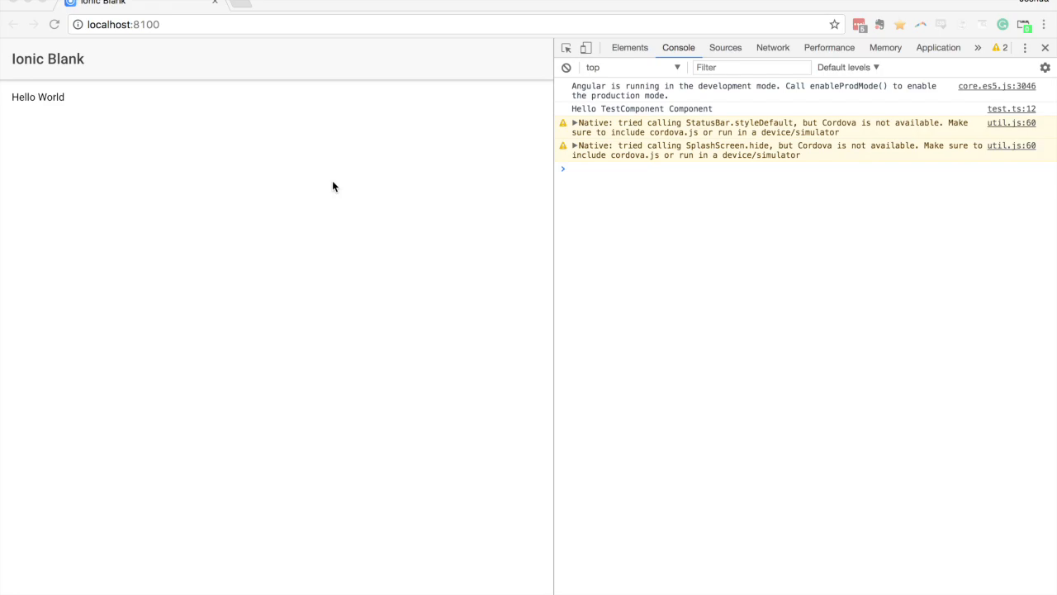
pyautogui.moveTo(325, 215)
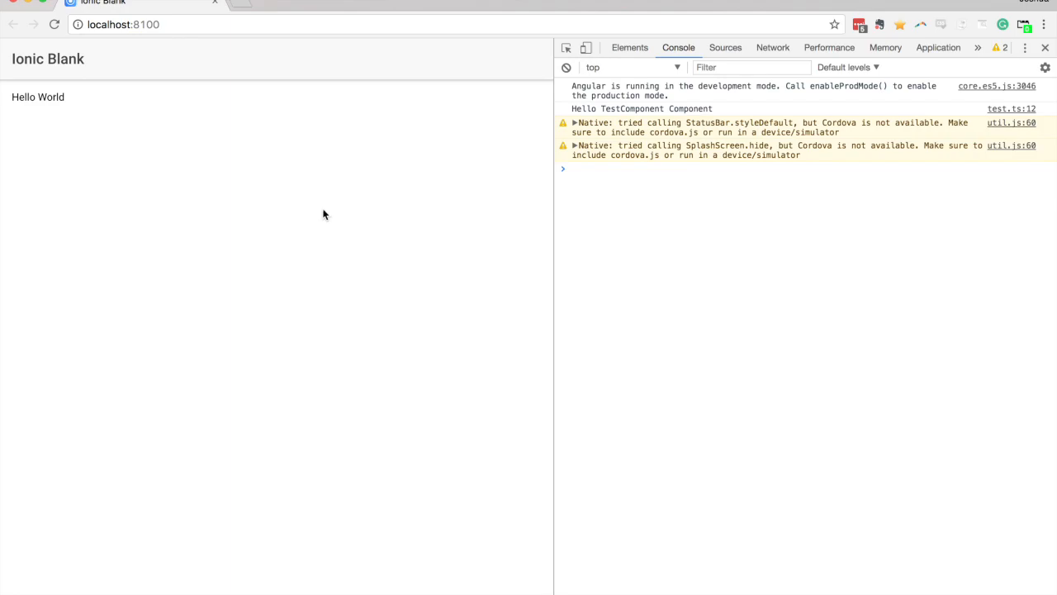
pyautogui.moveTo(19, 99)
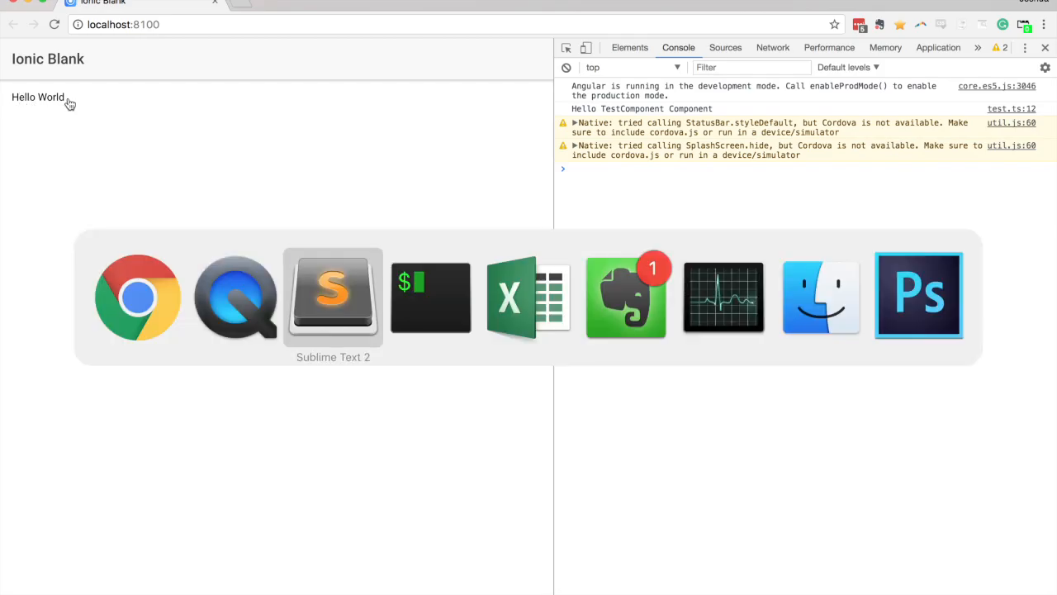
# Review the test.ts component code, then open the test.html template
pyautogui.click(333, 298)
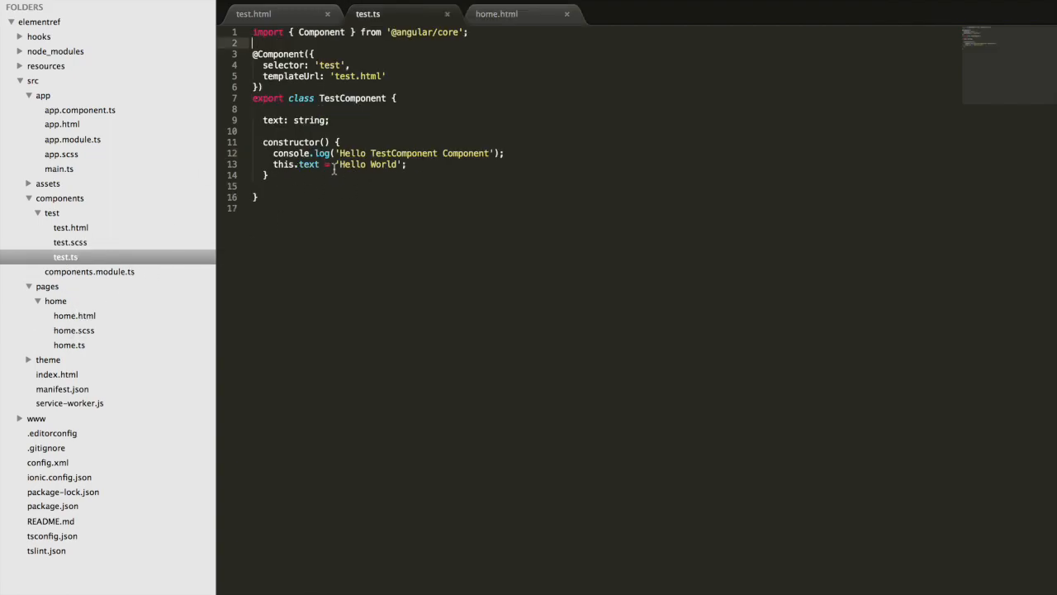
pyautogui.moveTo(135, 213)
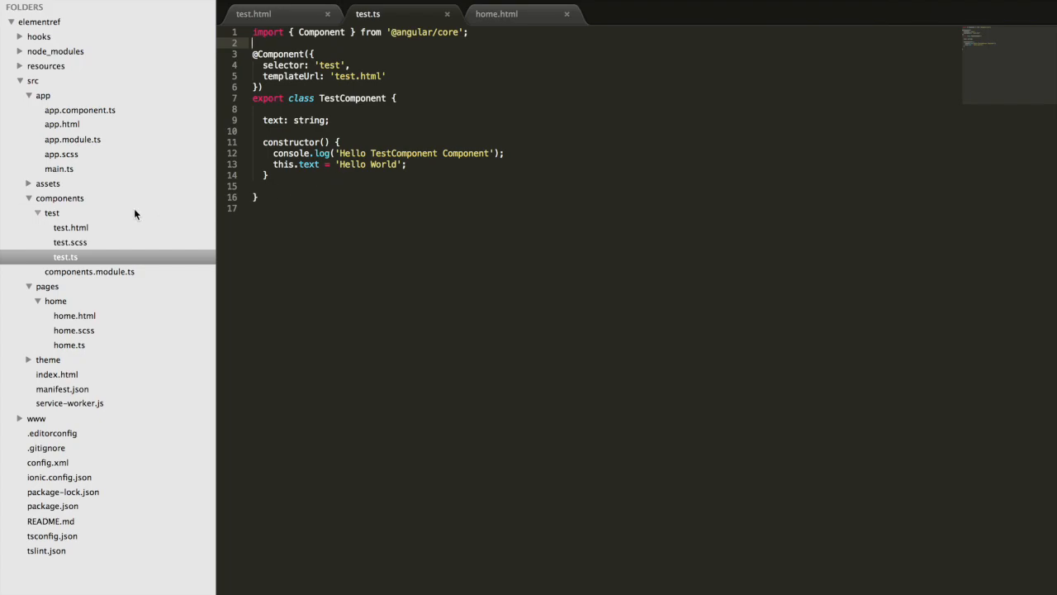
pyautogui.click(281, 14)
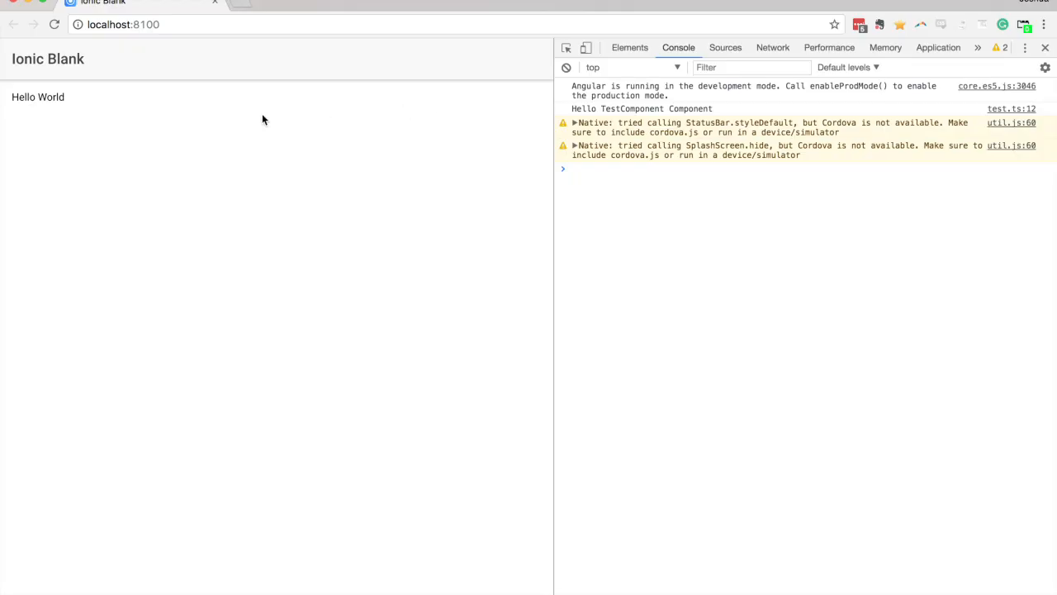
pyautogui.moveTo(195, 115)
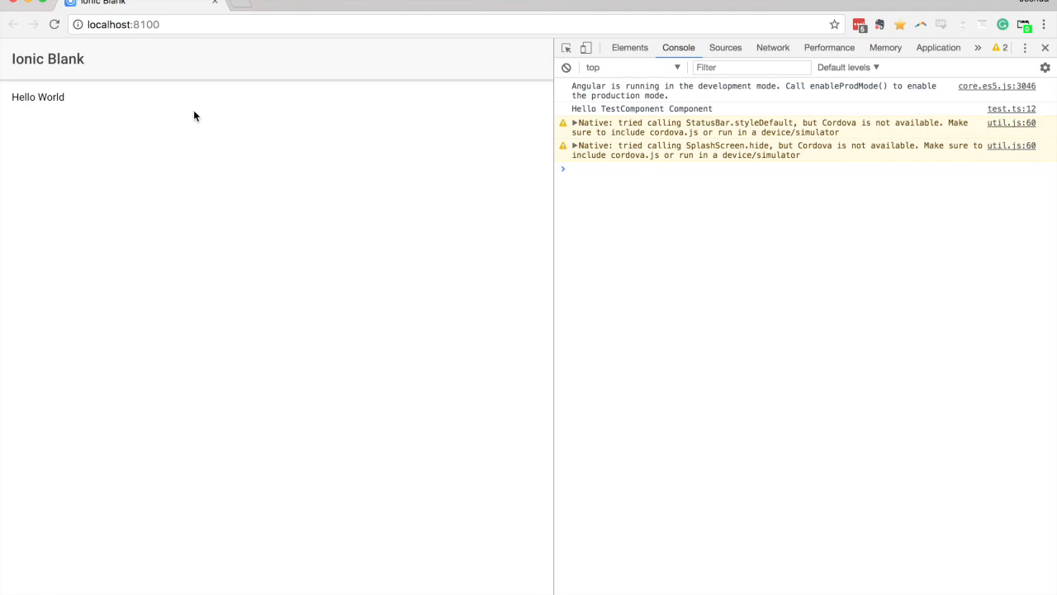
pyautogui.moveTo(190, 119)
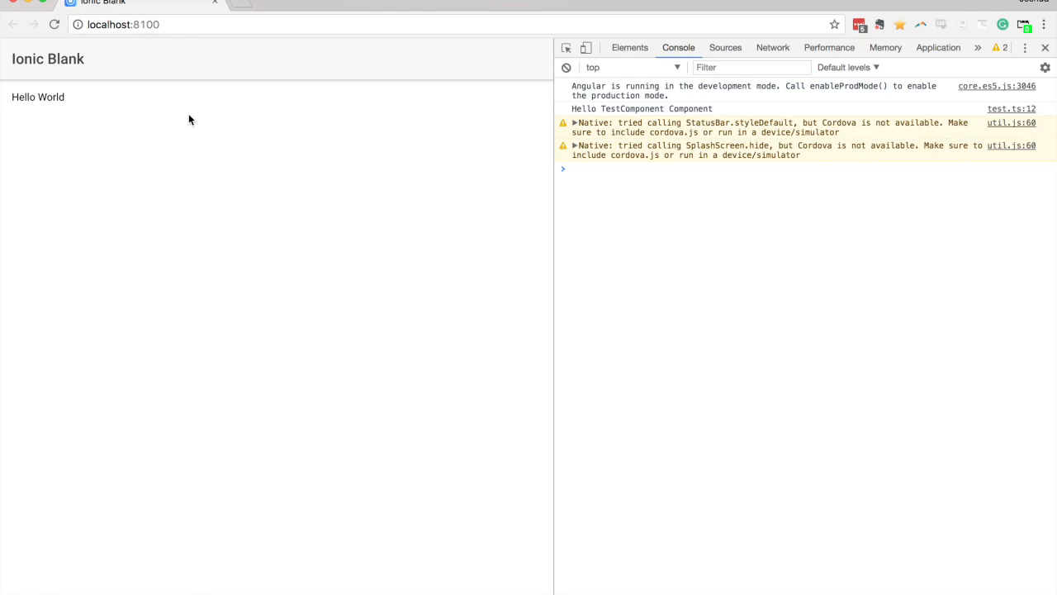
pyautogui.moveTo(249, 190)
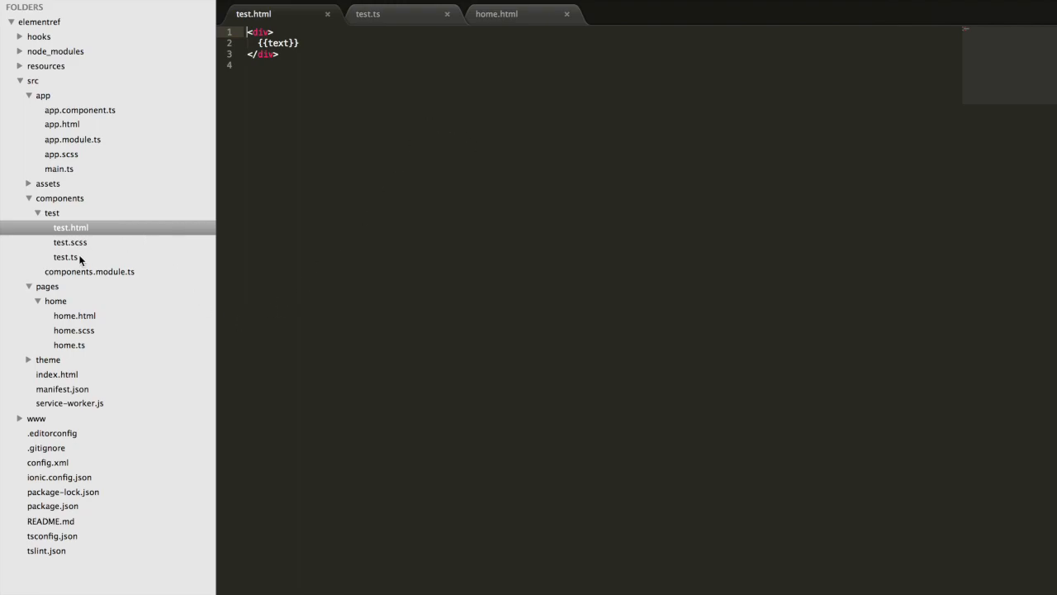
# In test.ts, import ElementRef and add 'private element: ElementRef' to the constructor
pyautogui.click(64, 257)
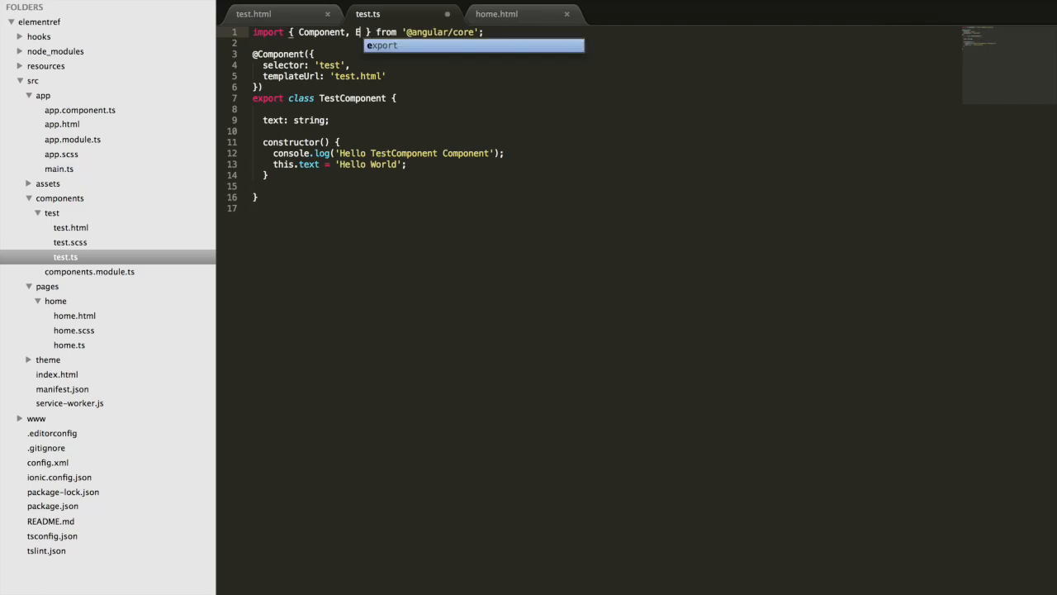
pyautogui.write('ElementRef')
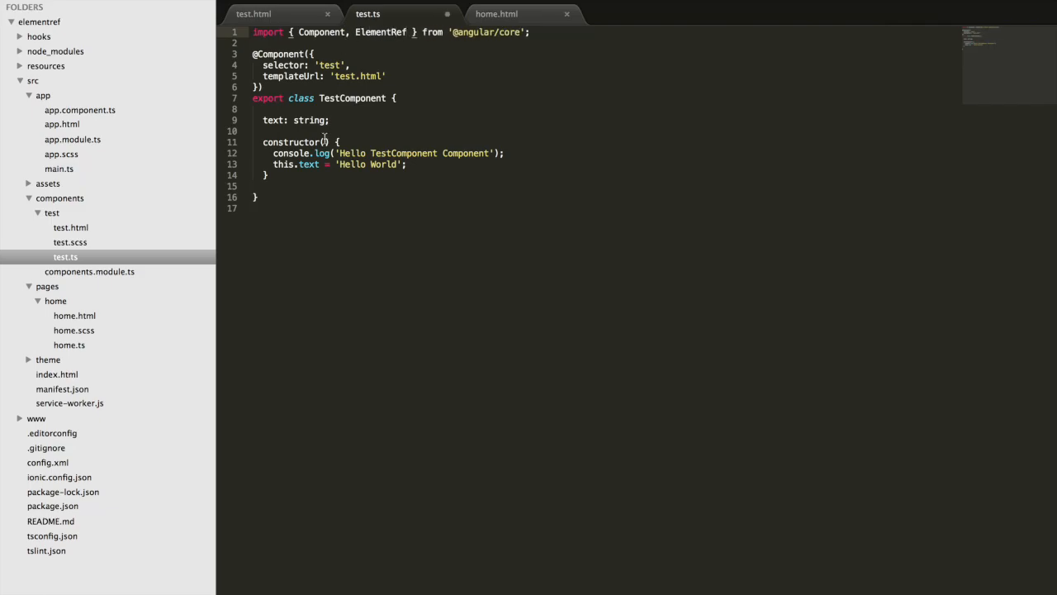
pyautogui.write('private element: ElementRef')
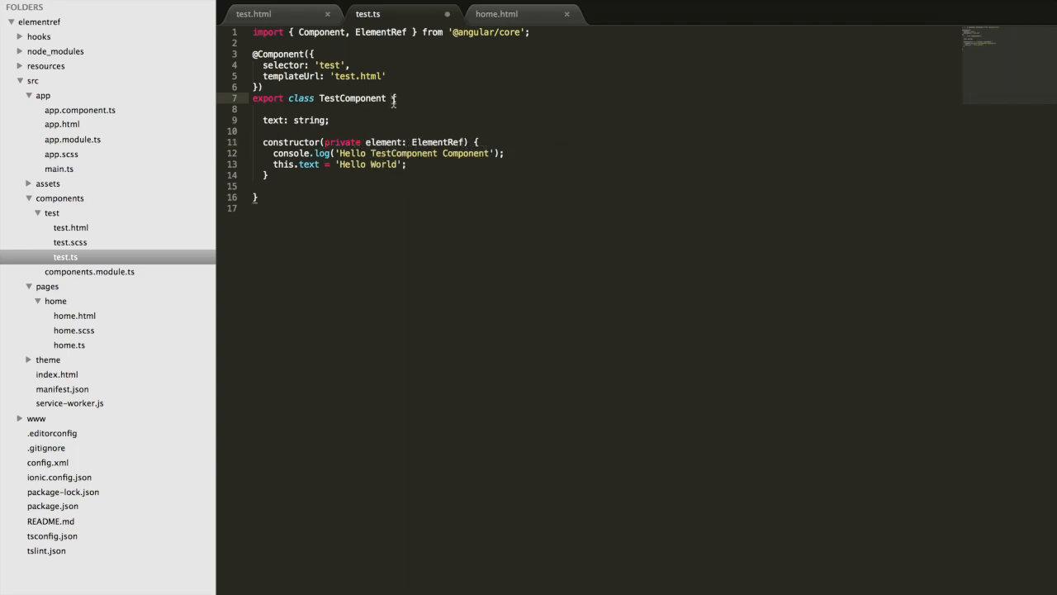
pyautogui.moveTo(416, 111)
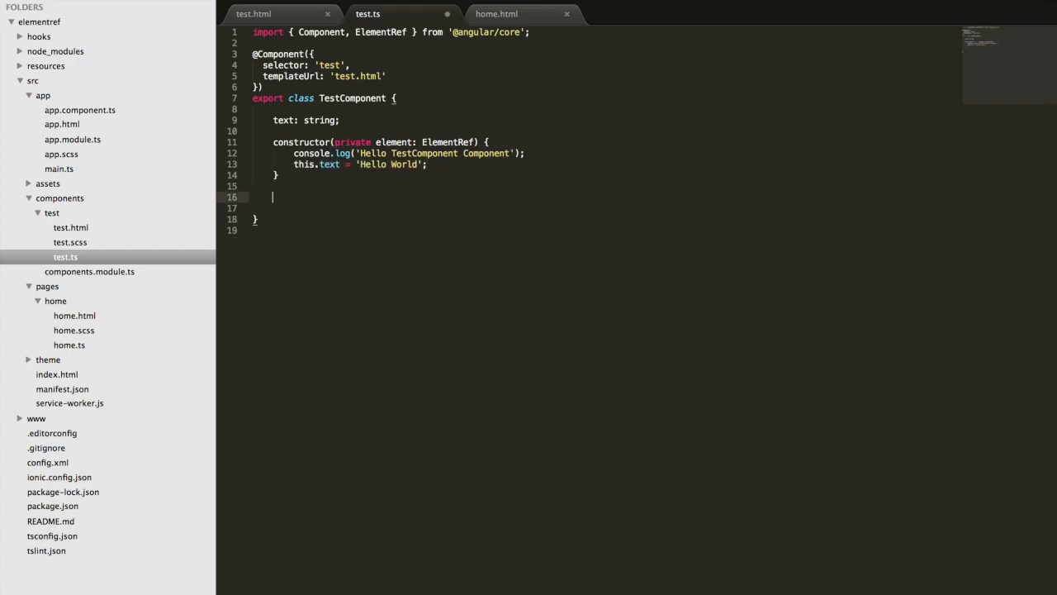
# Add ngAfterViewInit logging this.element to the console, and save test.ts
pyautogui.write('ngAfterViewInit(){')
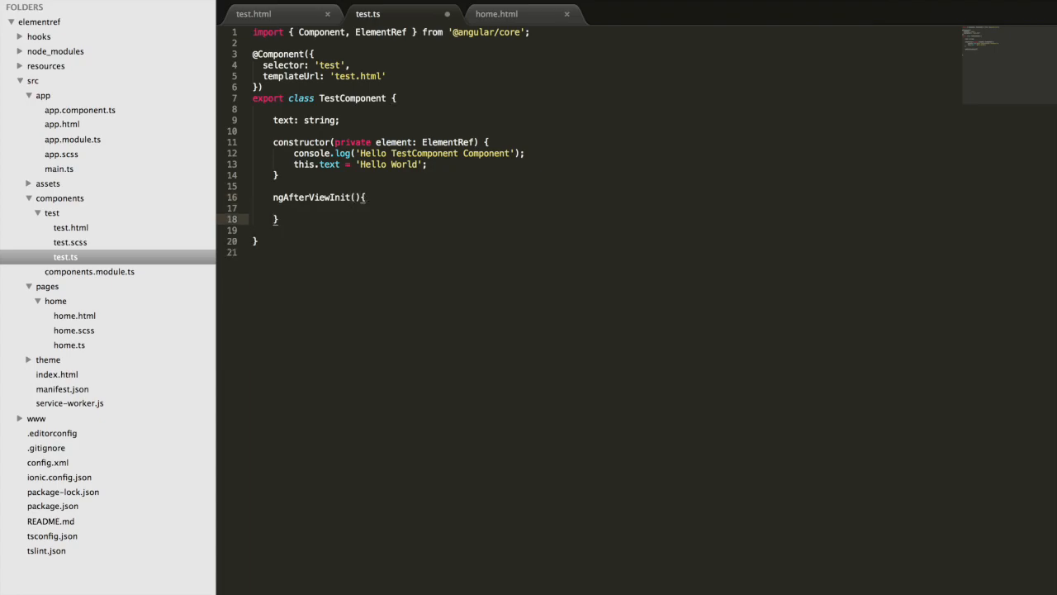
pyautogui.press('Enter')
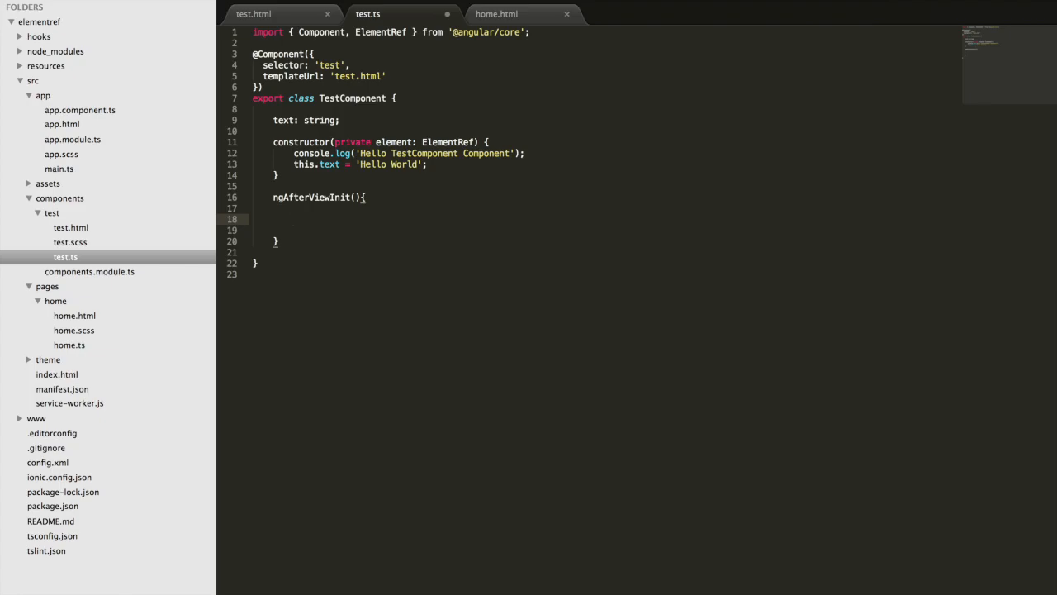
pyautogui.write('console.log')
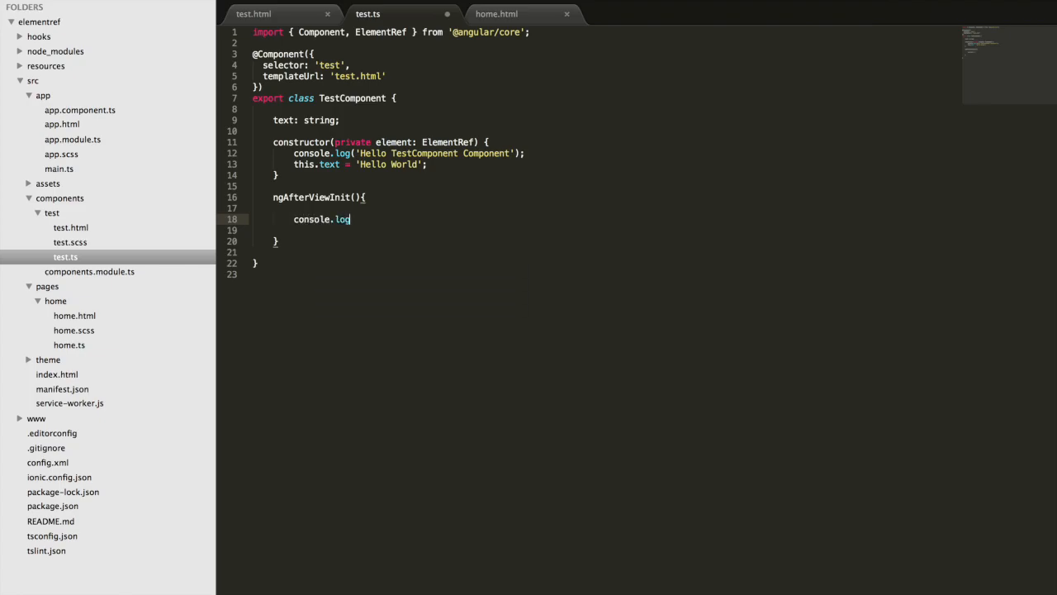
pyautogui.write('(this.el')
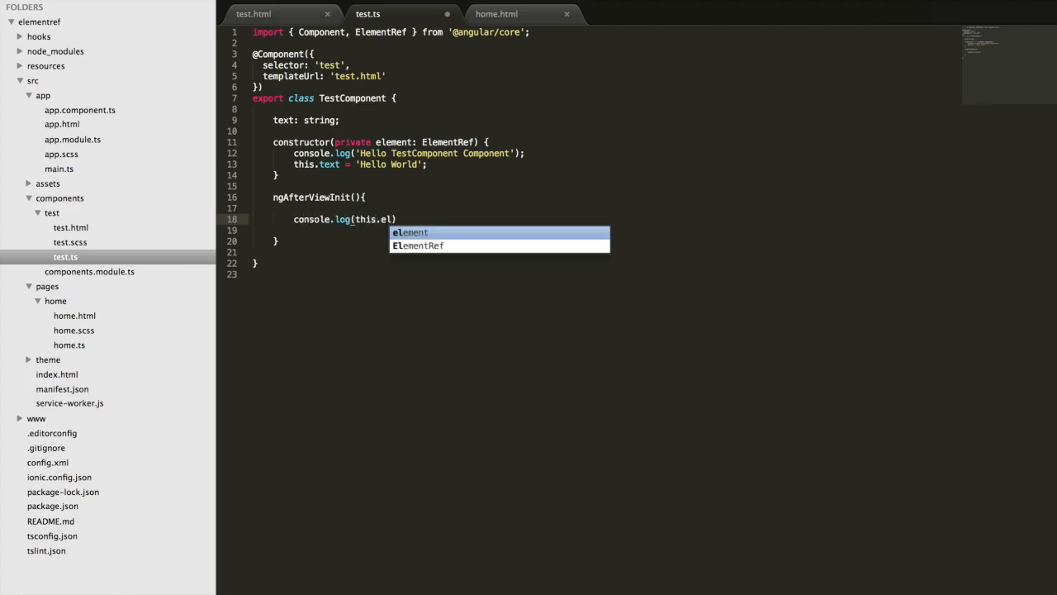
pyautogui.press('Tab')
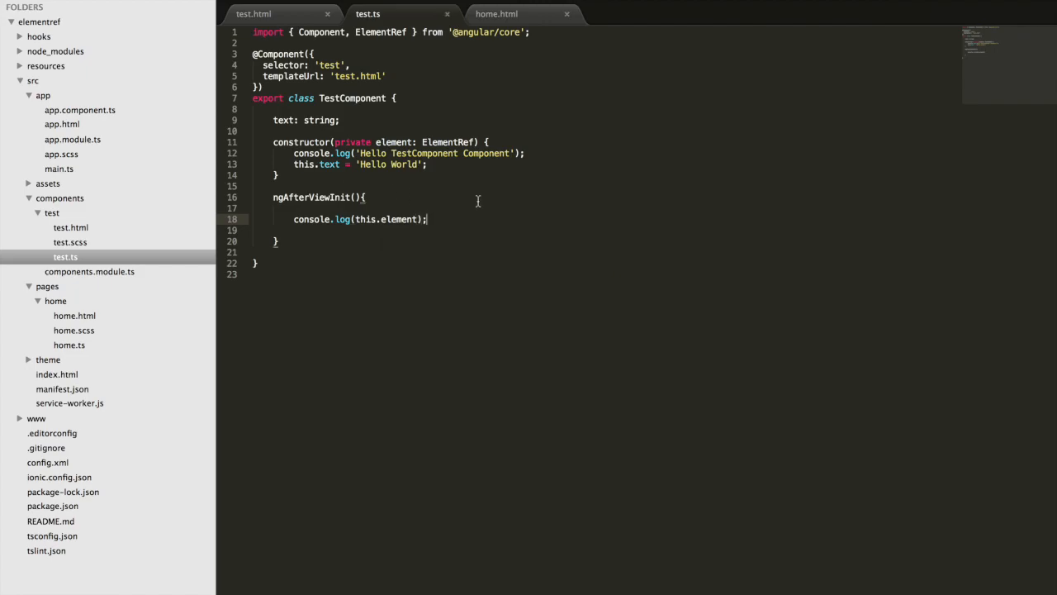
pyautogui.press('cmd+tab')
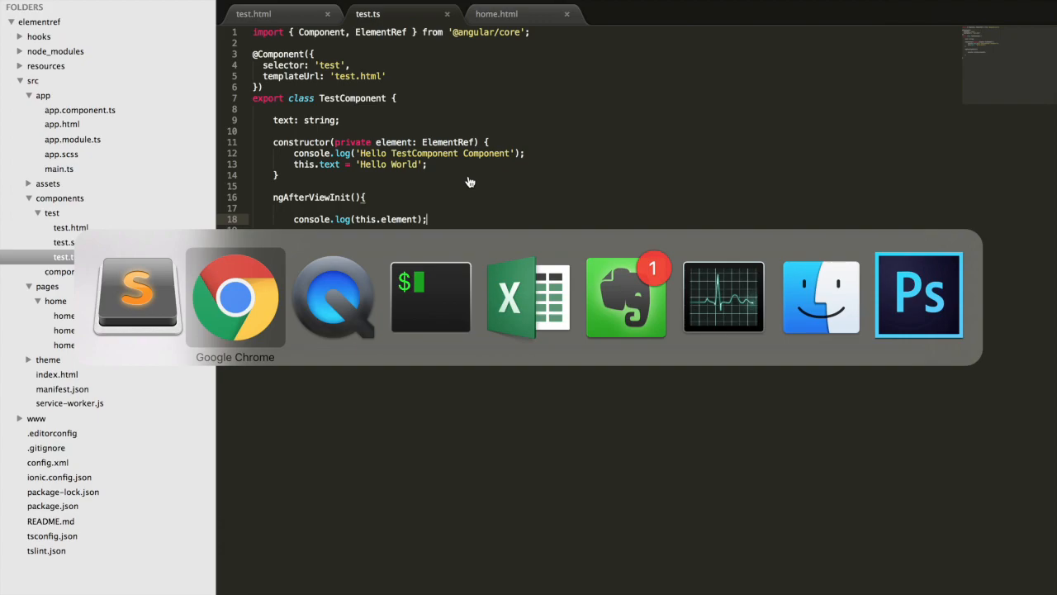
# In the Chrome console, expand the logged ElementRef and its nativeElement, scrolling toward style
pyautogui.click(234, 297)
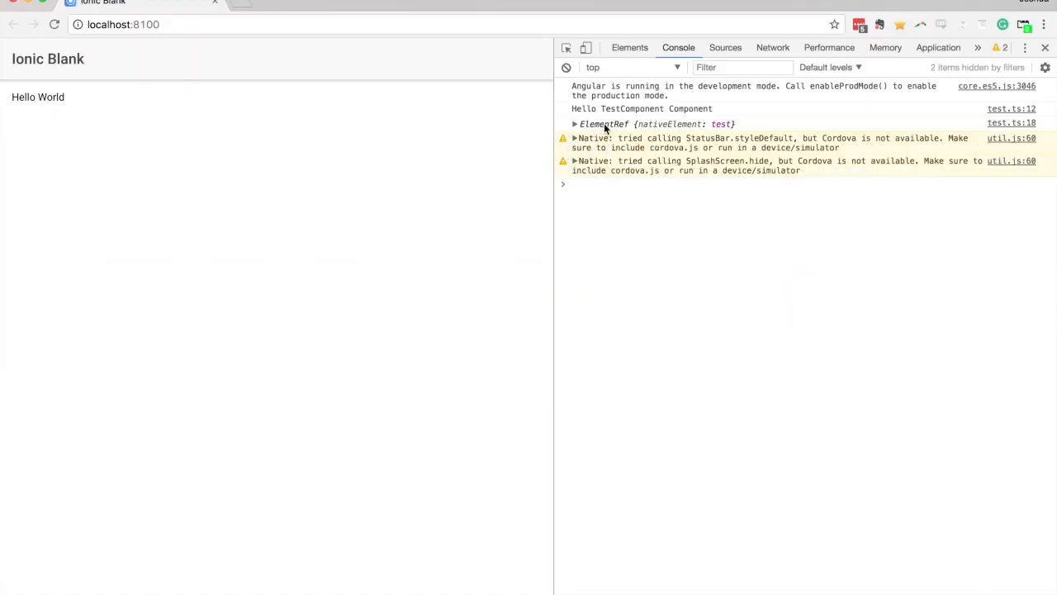
pyautogui.click(575, 124)
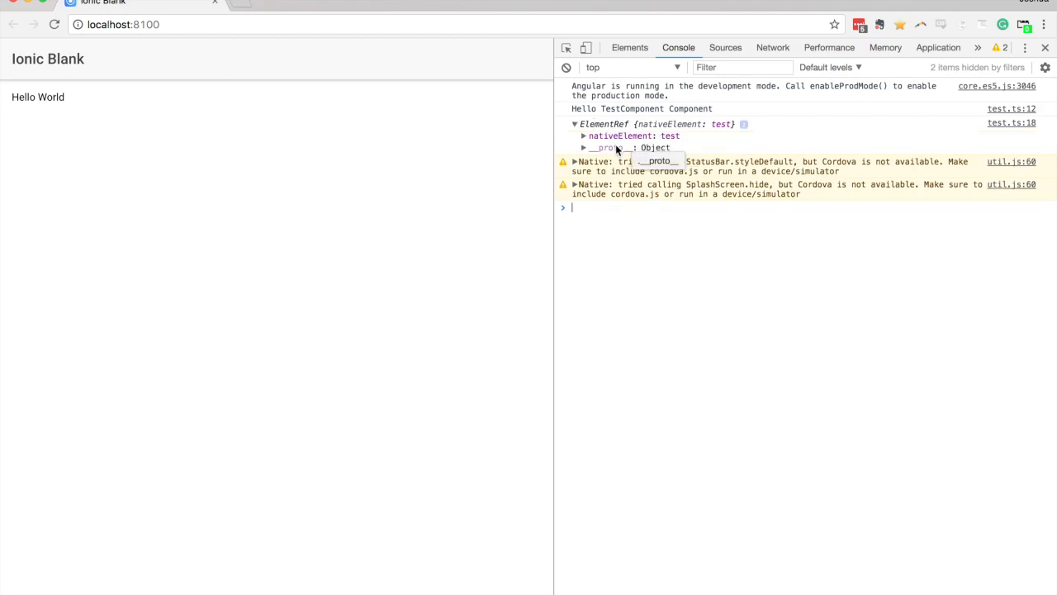
pyautogui.click(584, 135)
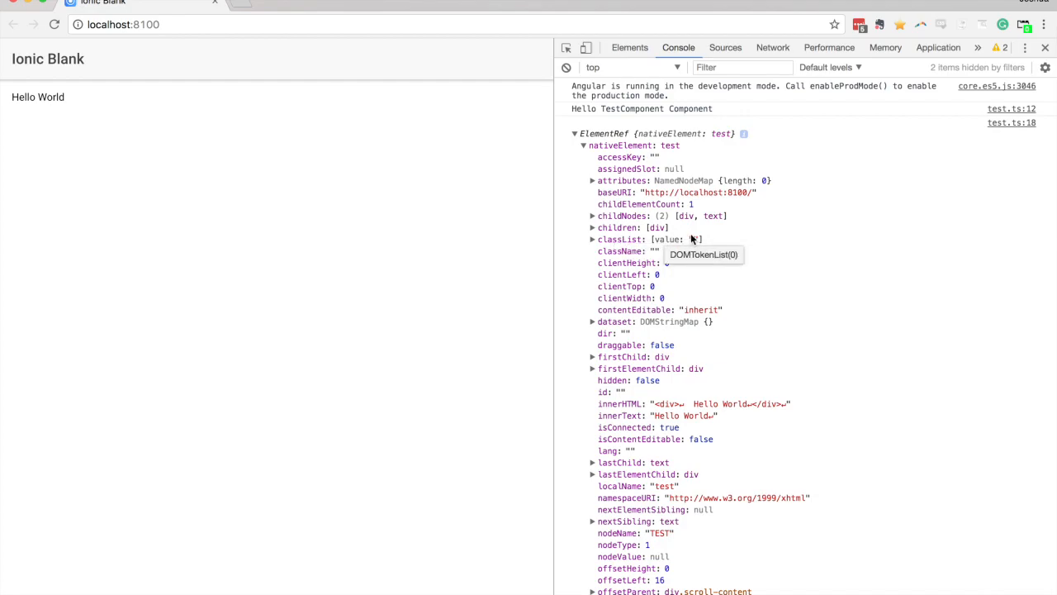
pyautogui.moveTo(623, 333)
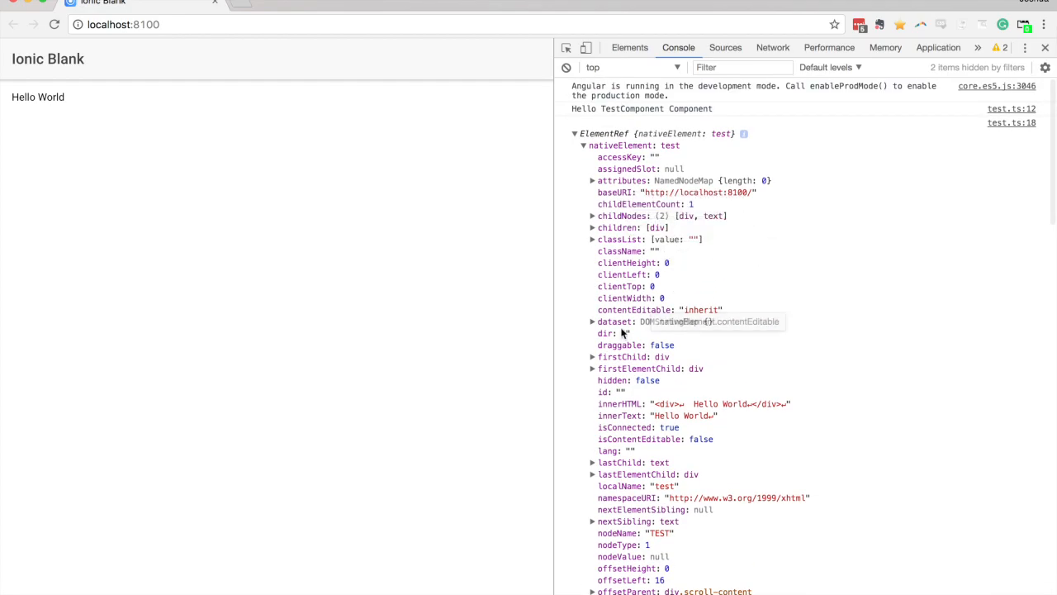
pyautogui.scroll(-3)
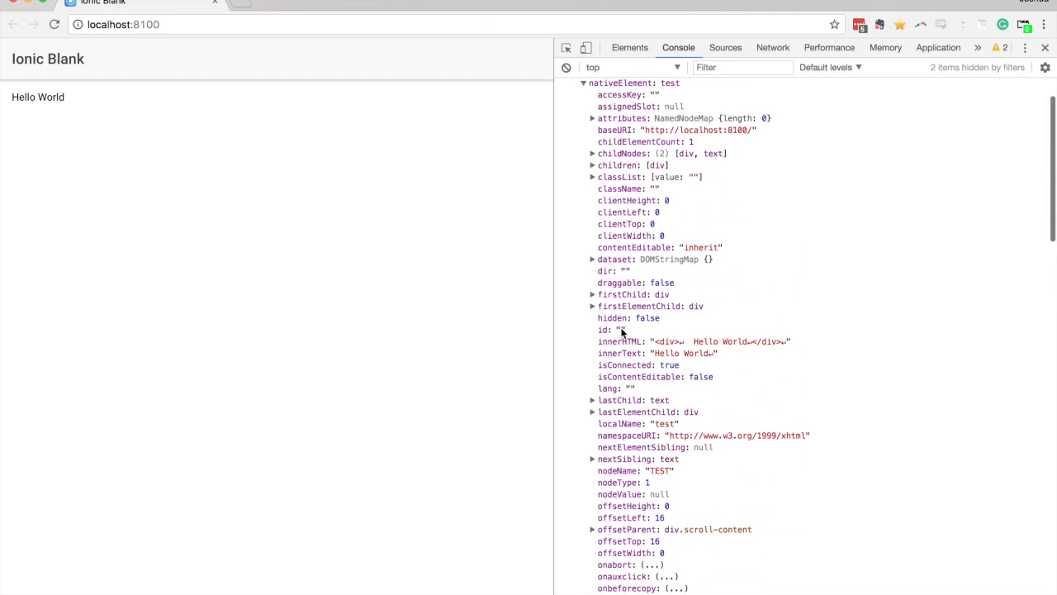
pyautogui.scroll(-3)
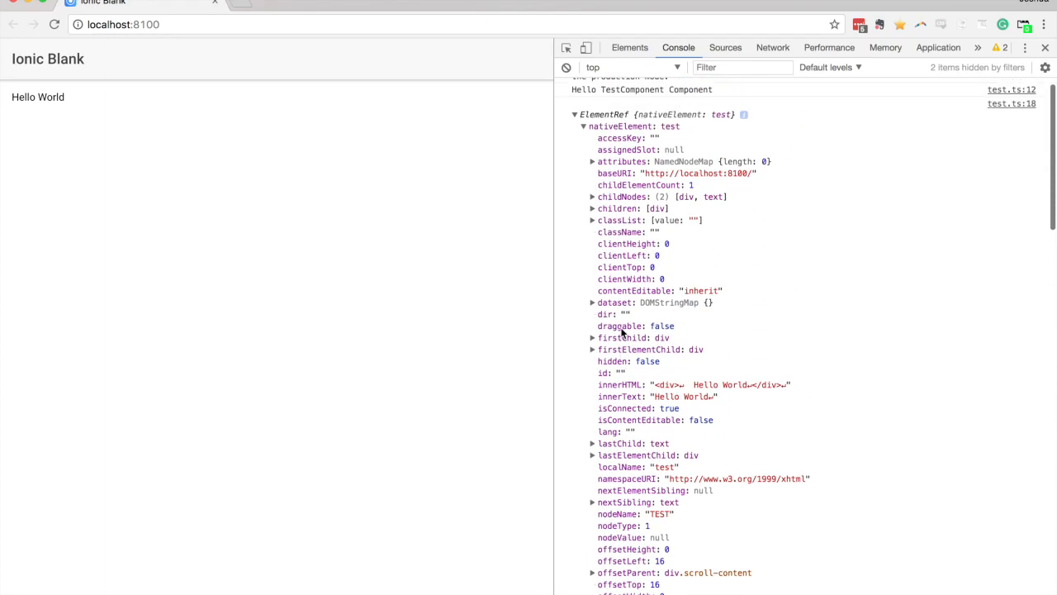
pyautogui.scroll(-3)
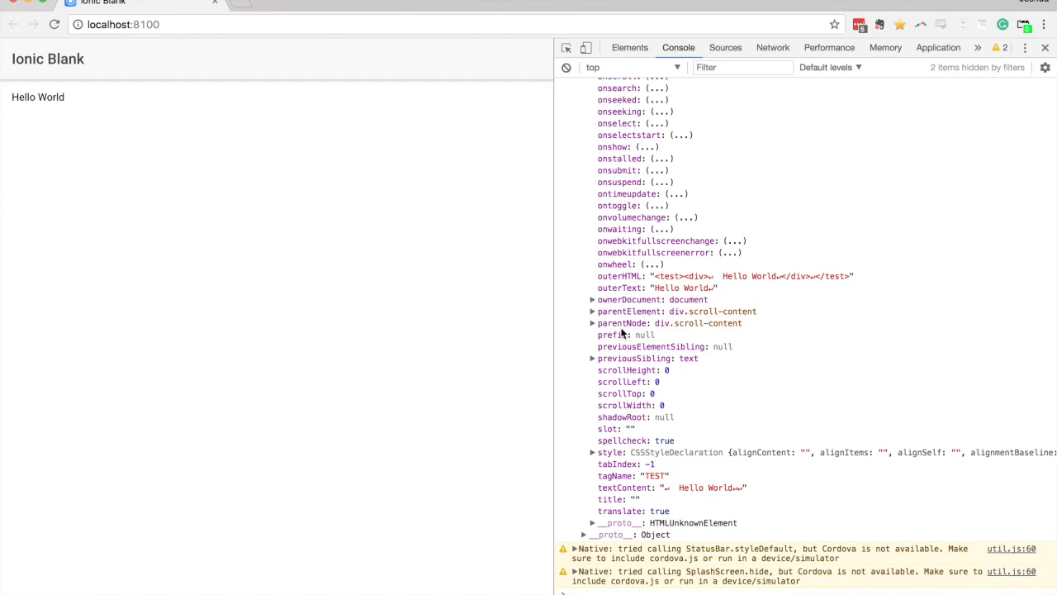
pyautogui.moveTo(611, 452)
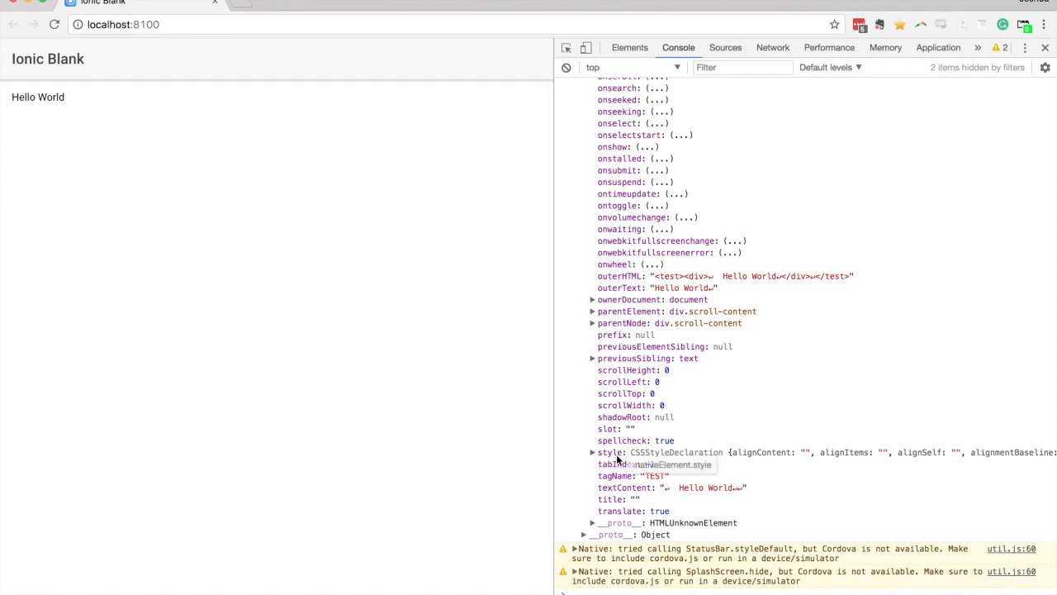
# Expand the nativeElement's style declaration and scroll through its empty CSS properties
pyautogui.click(593, 452)
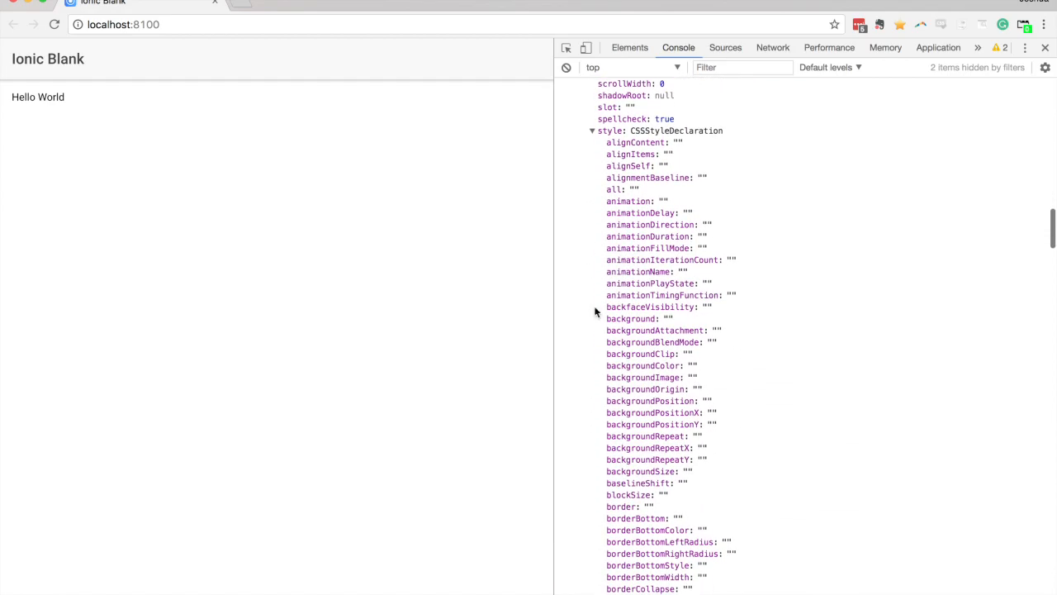
pyautogui.scroll(-3)
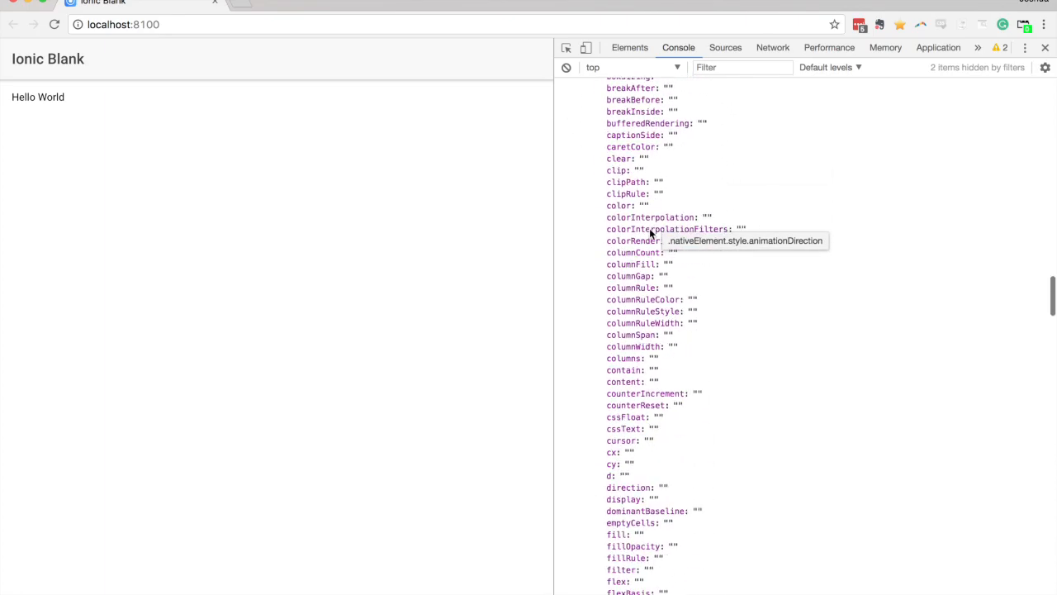
pyautogui.scroll(-3)
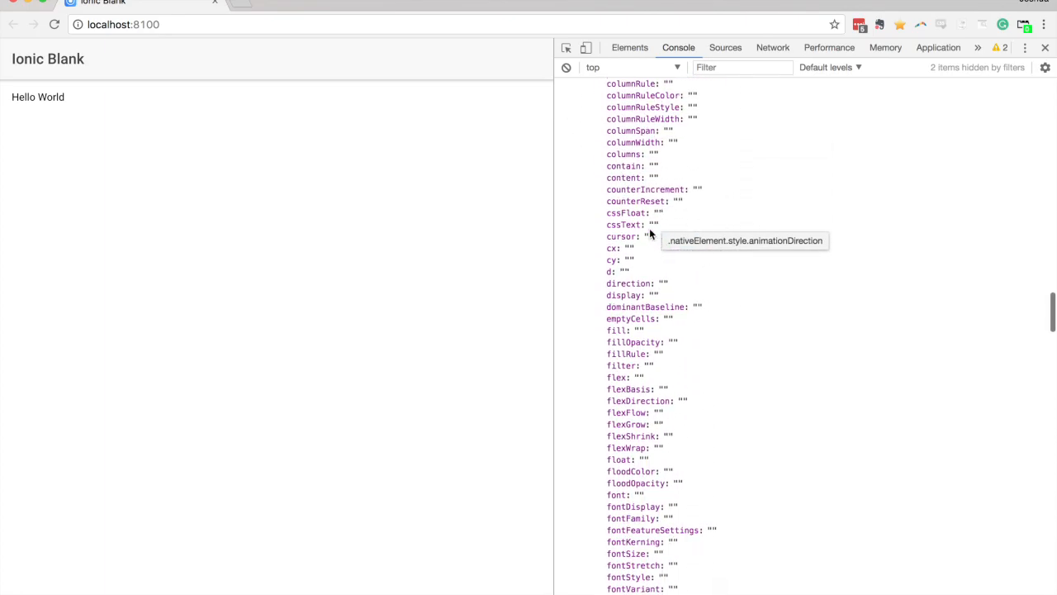
pyautogui.scroll(-3)
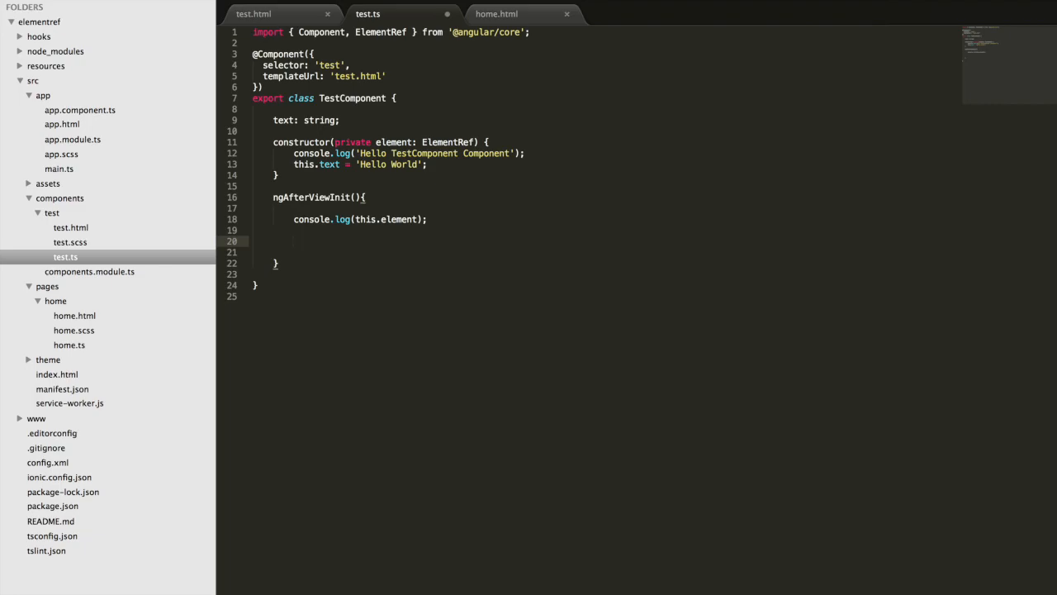
# Add this.element.nativeElement.style.backgroundColor = '#000' inside ngAfterViewInit
pyautogui.write('this.el')
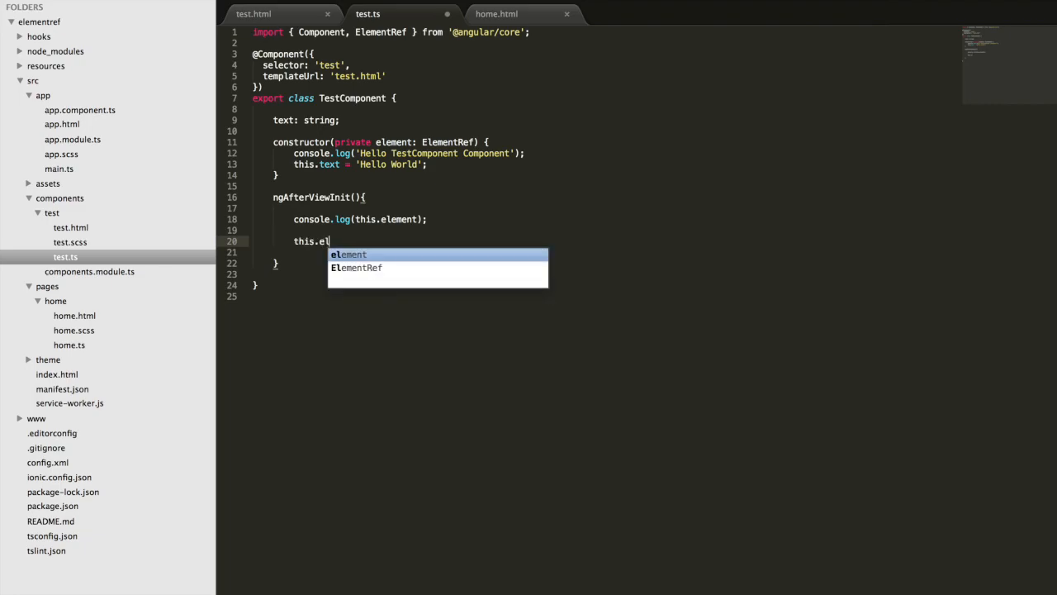
pyautogui.write('ement.nativeElem')
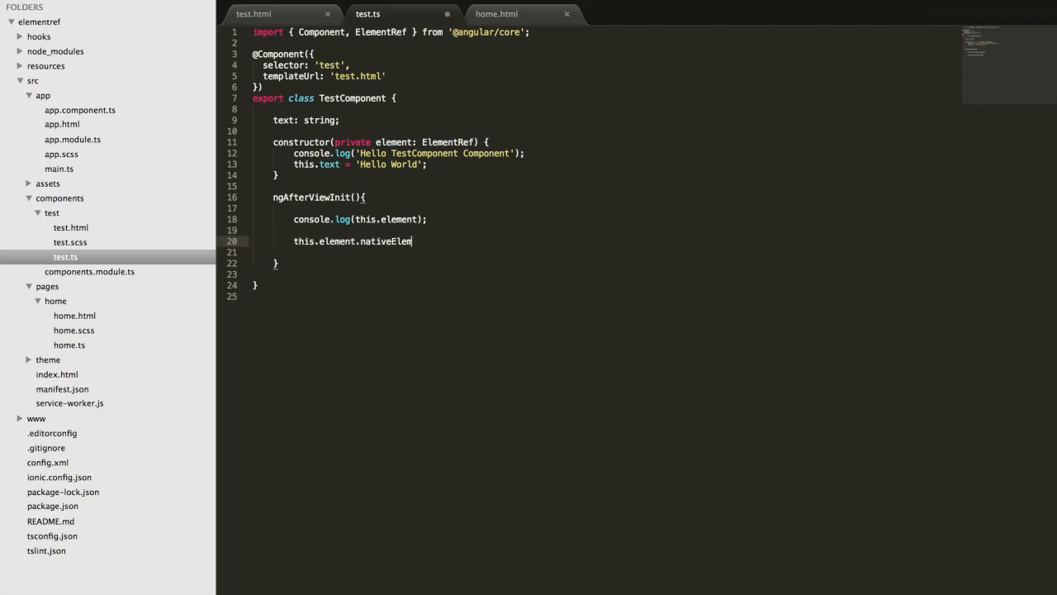
pyautogui.write("ent.style.backgroundColor = '")
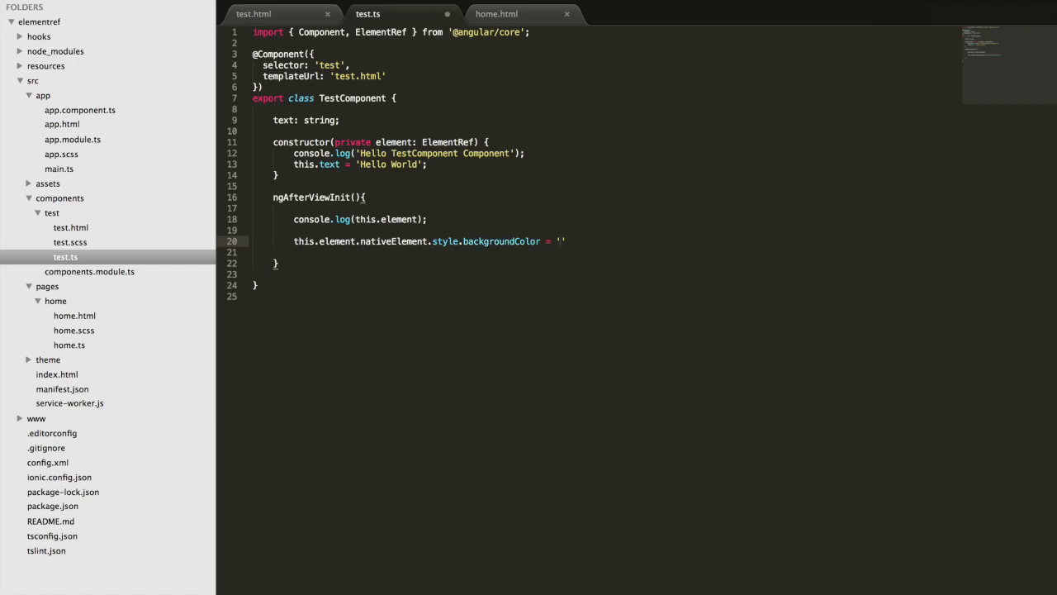
pyautogui.write('#00')
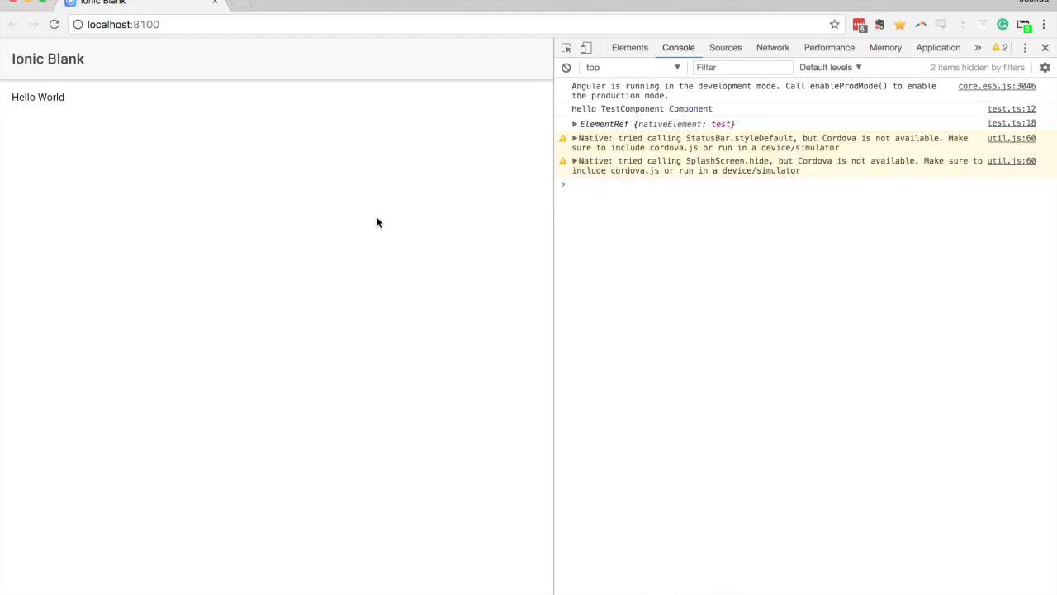
pyautogui.moveTo(39, 92)
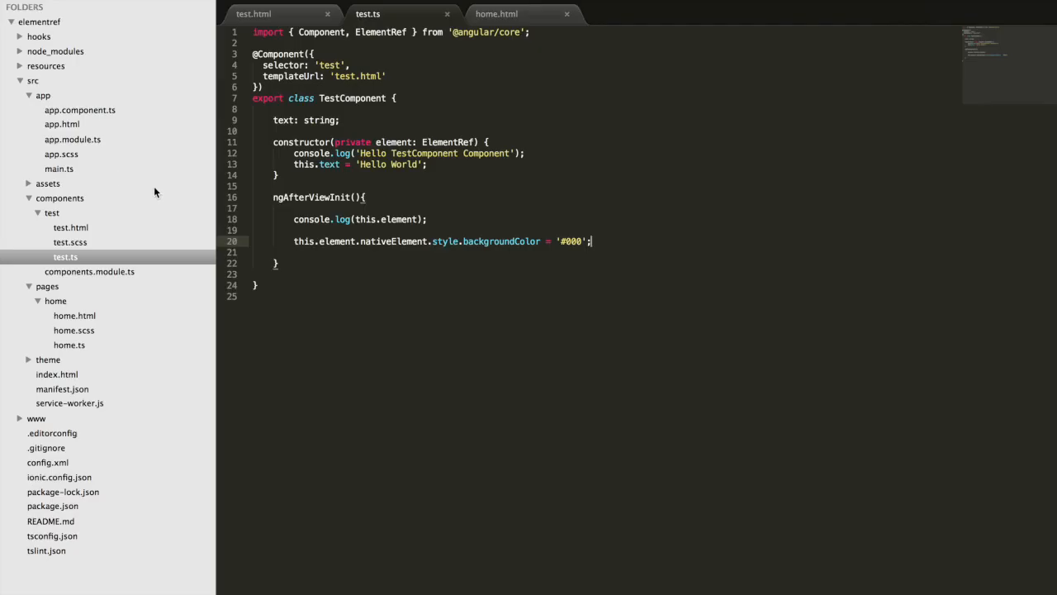
# Start a second this.element.nativeElement.style line below the background statement
pyautogui.press('Enter')
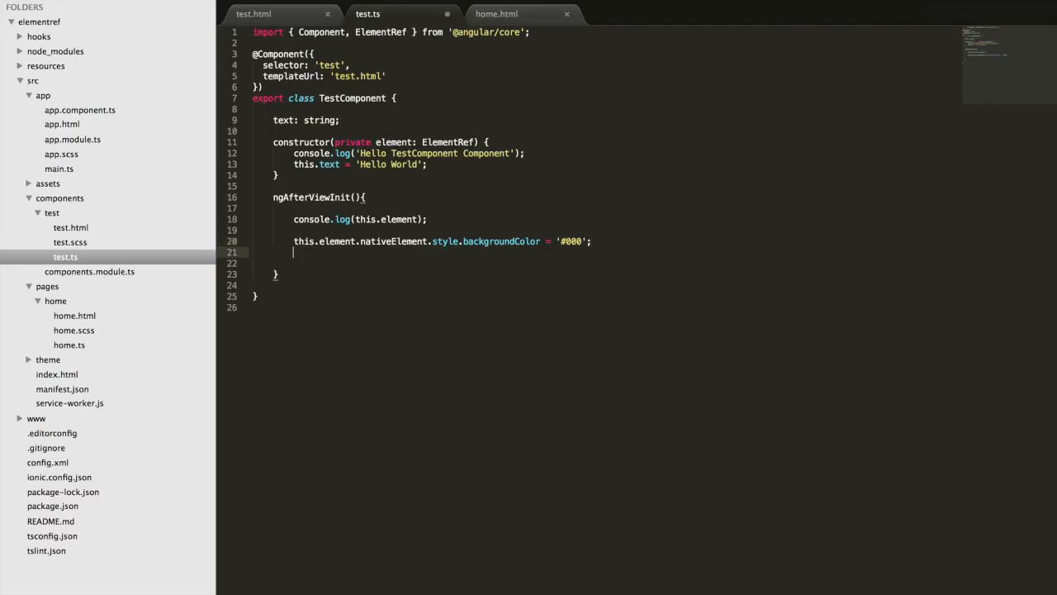
pyautogui.write('this.element.')
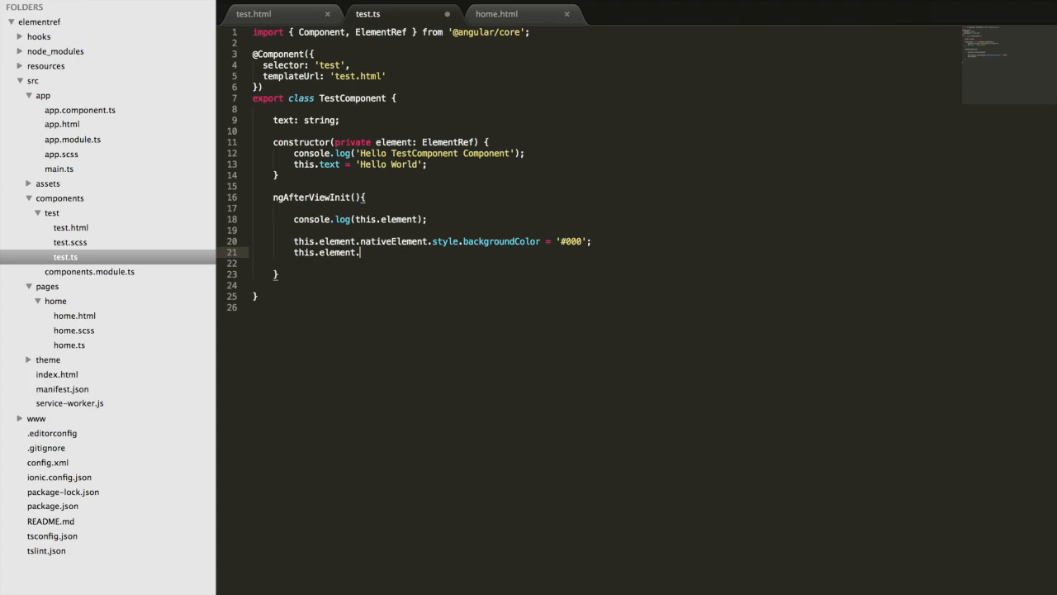
pyautogui.write('nativeElement.style')
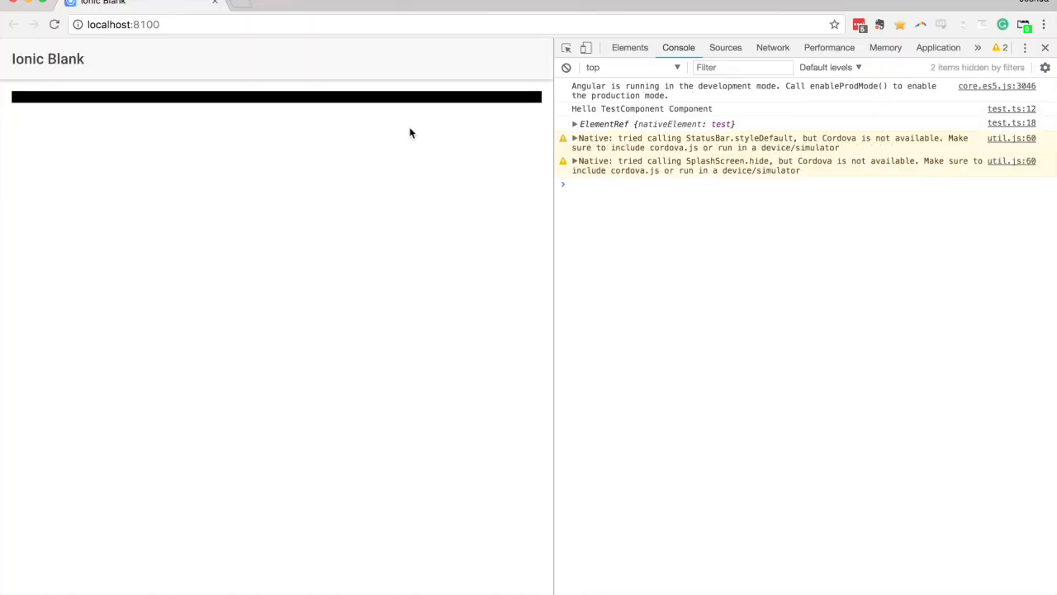
pyautogui.moveTo(64, 99)
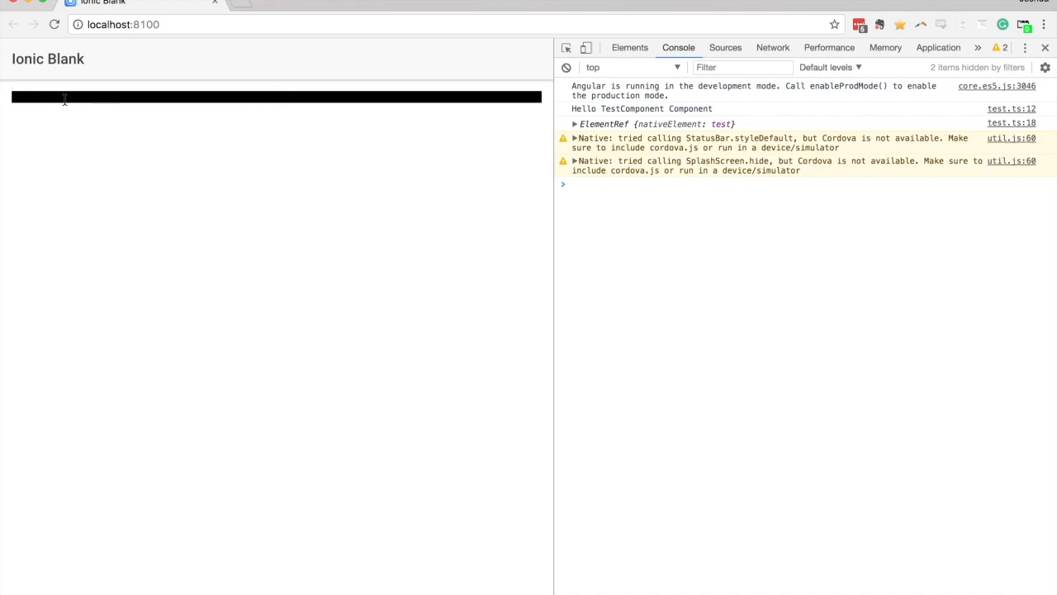
pyautogui.moveTo(355, 178)
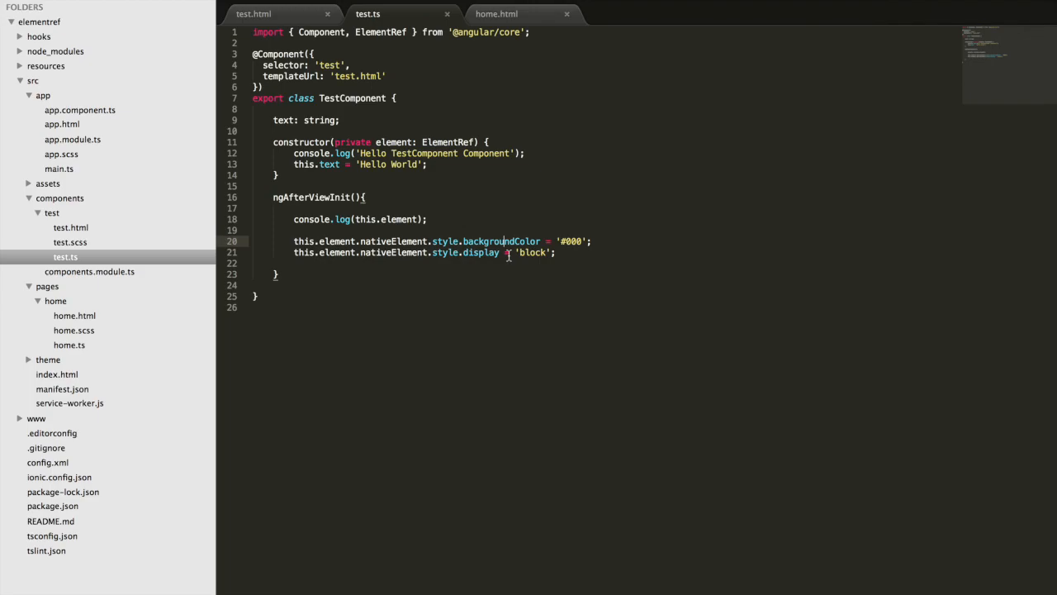
pyautogui.click(557, 252)
pyautogui.write(', Rend')
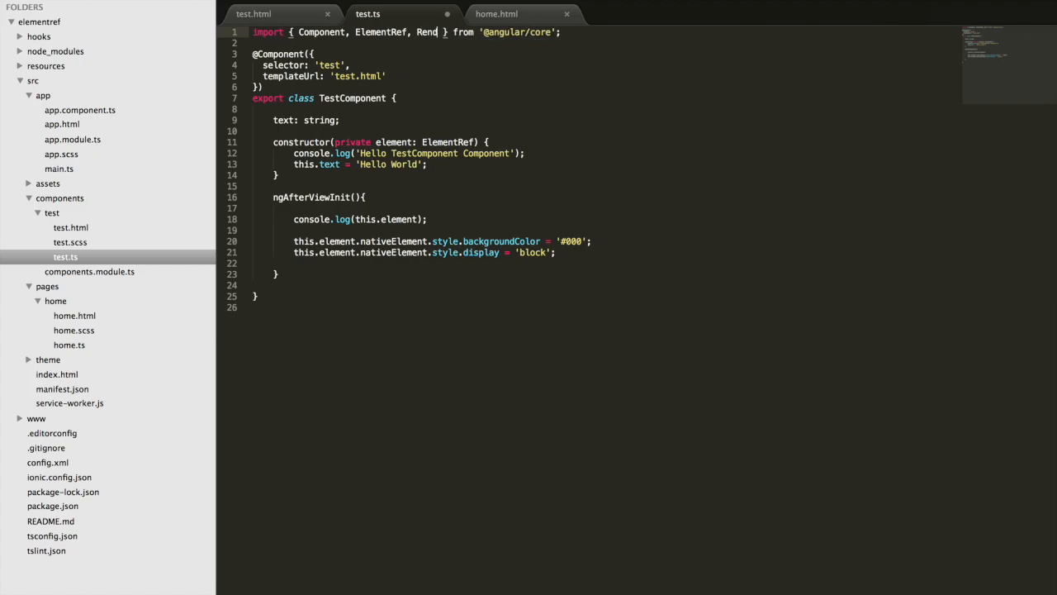
pyautogui.write('erer')
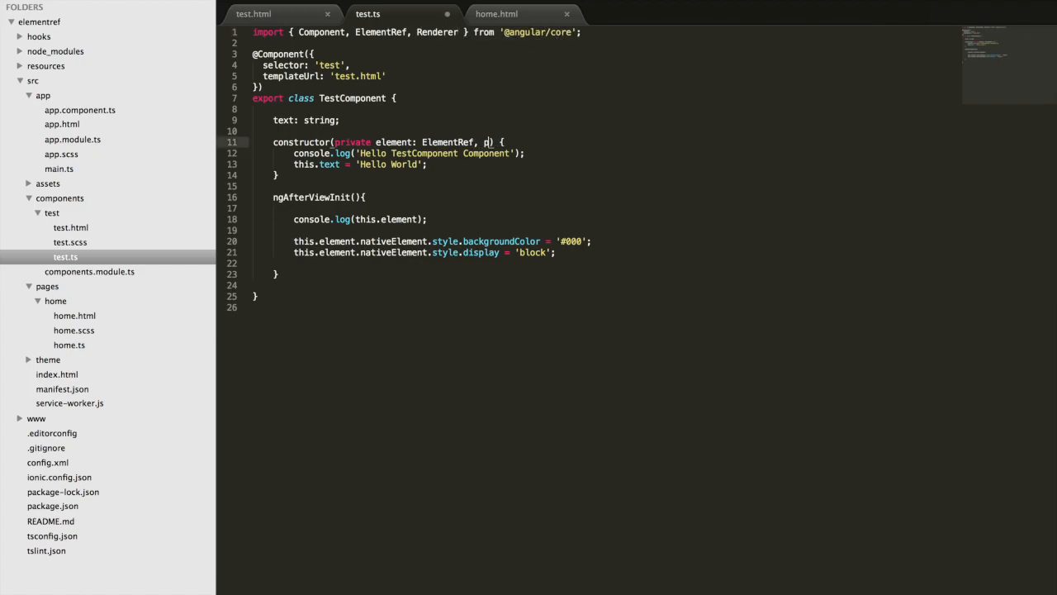
pyautogui.write('rivate')
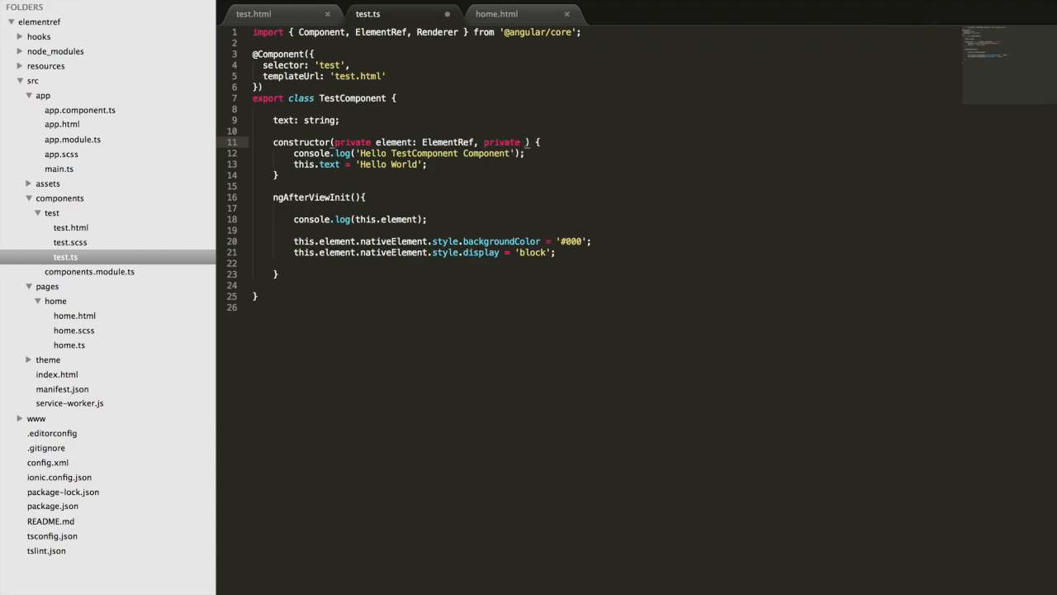
pyautogui.write('renderer: Ren')
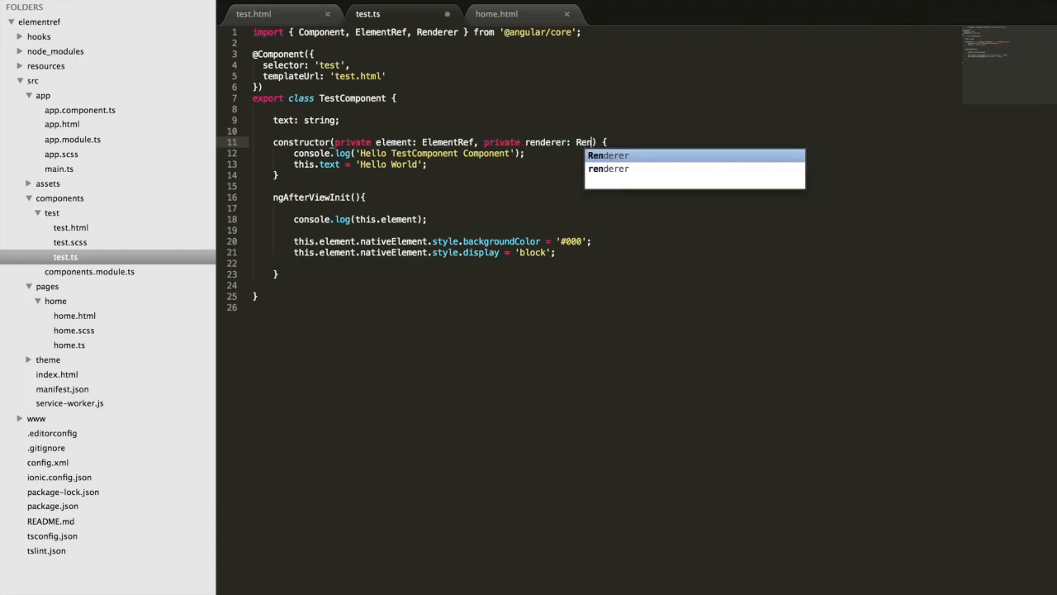
pyautogui.press('Tab')
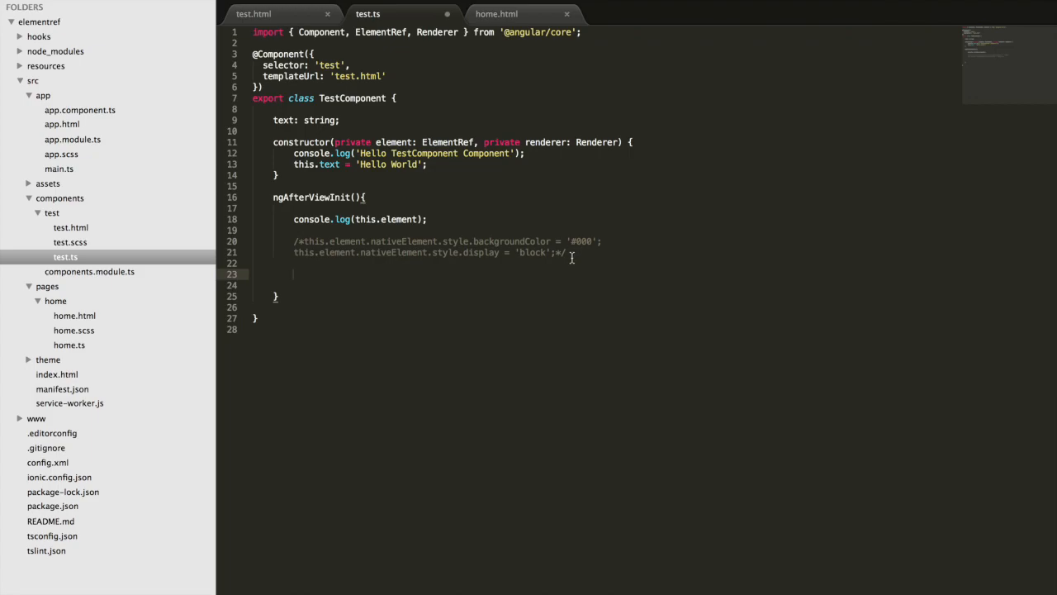
pyautogui.moveTo(468, 252)
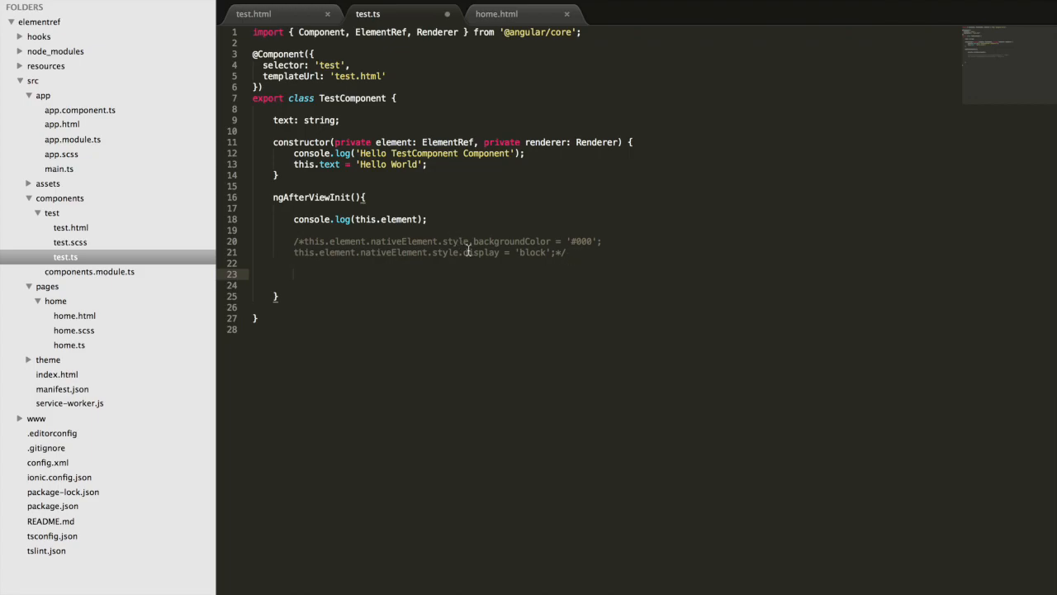
pyautogui.moveTo(482, 284)
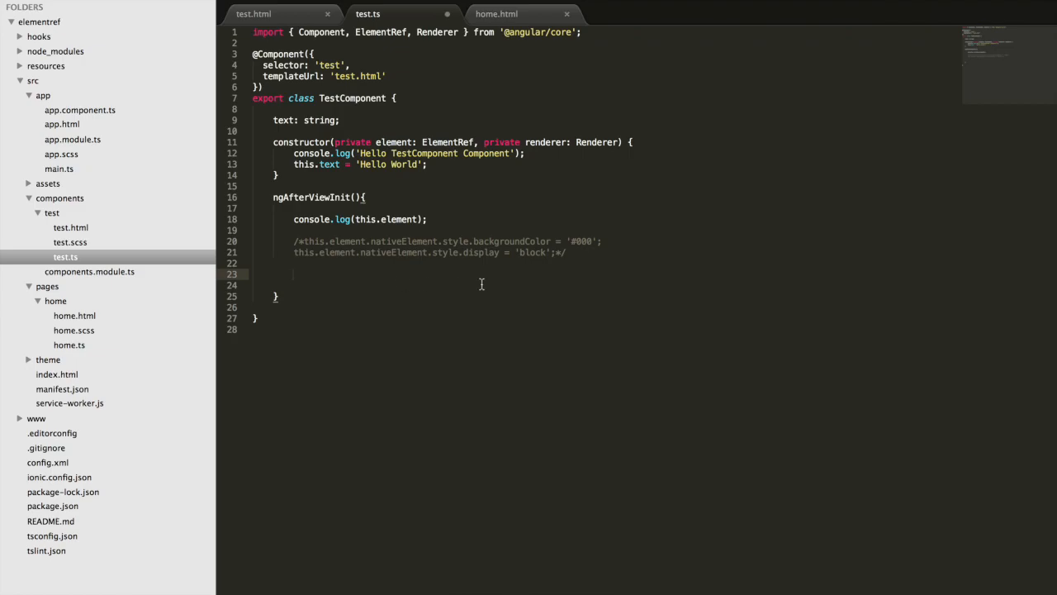
# Call this.renderer.setElementStyle(nativeElement, 'backgroundColor', '#000'), then begin a display line
pyautogui.write('thi')
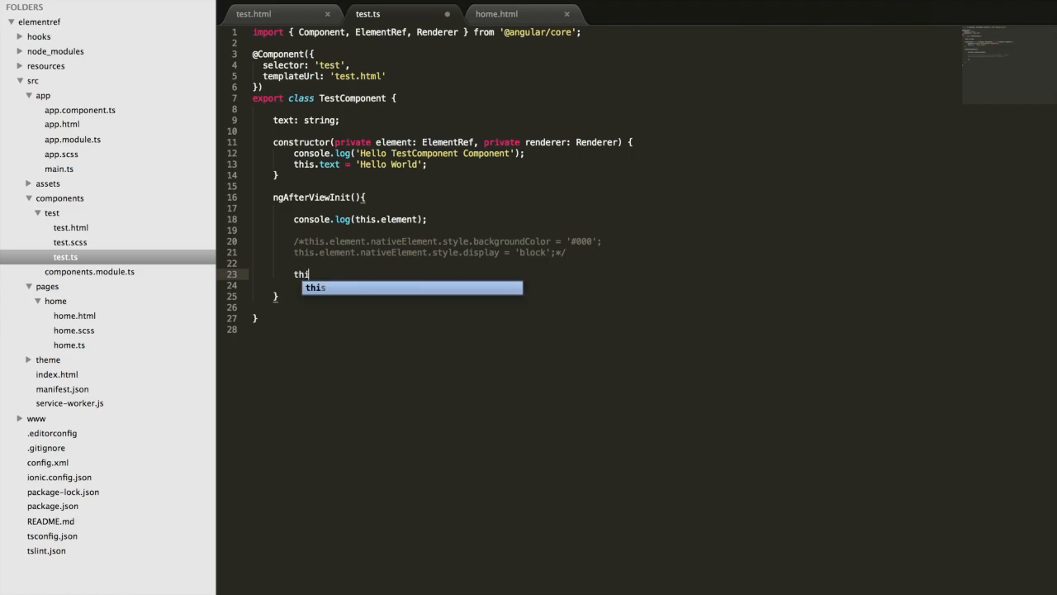
pyautogui.write('s.renderer.')
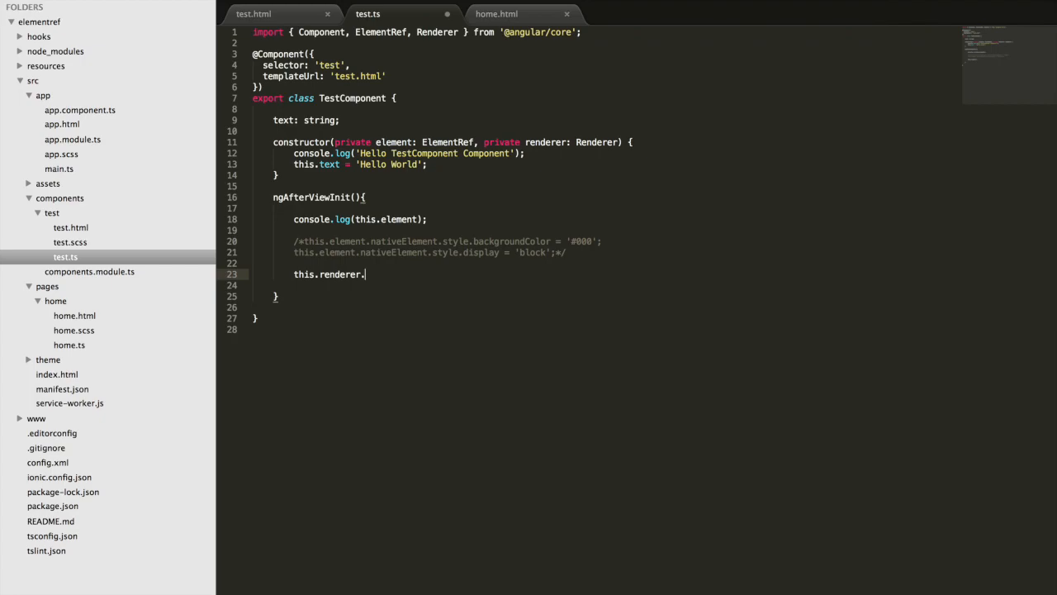
pyautogui.write('s')
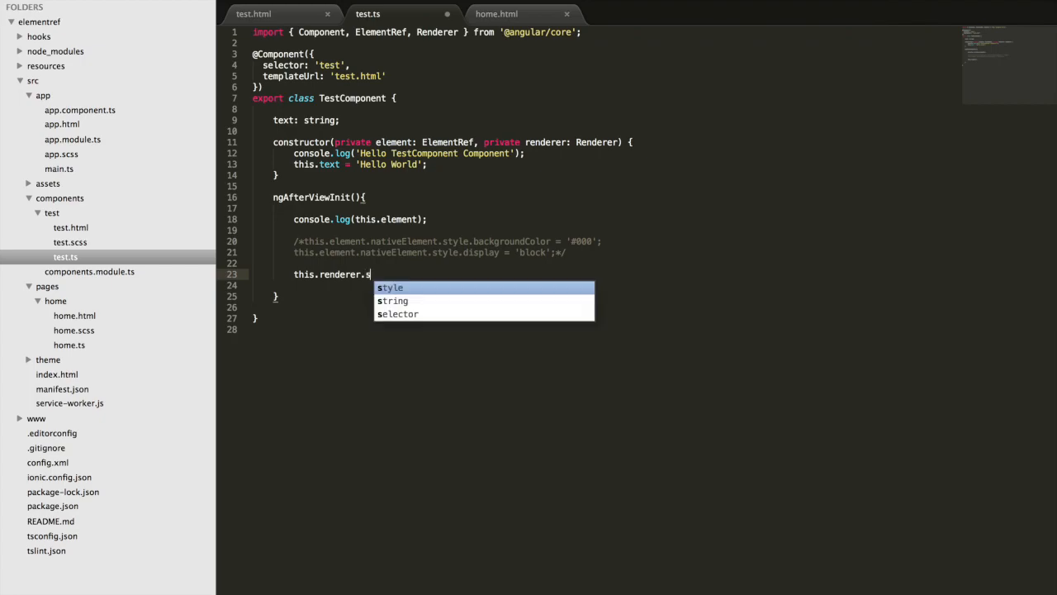
pyautogui.write('etElements')
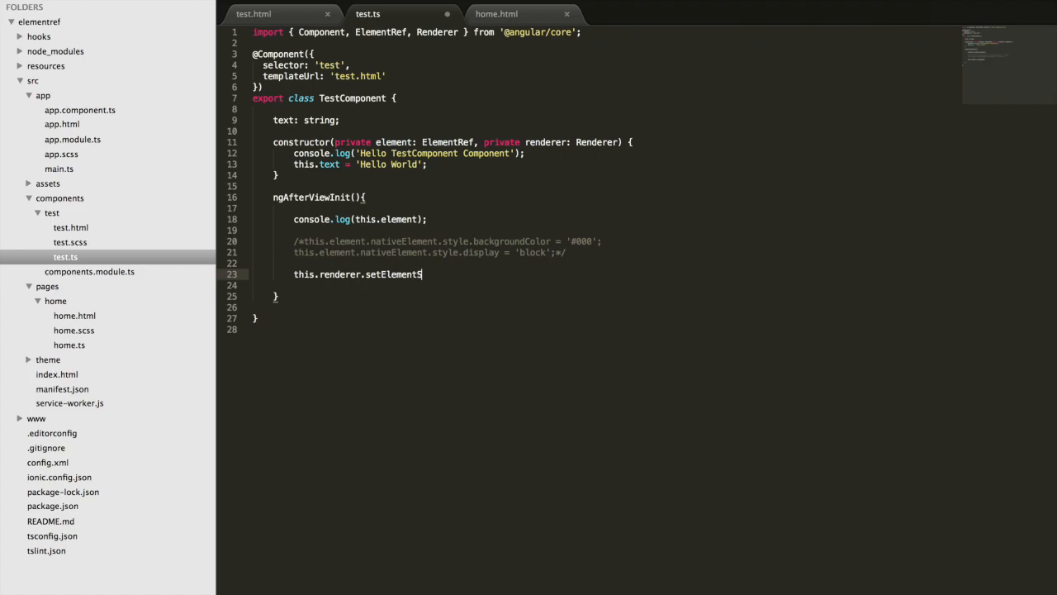
pyautogui.write('Style()')
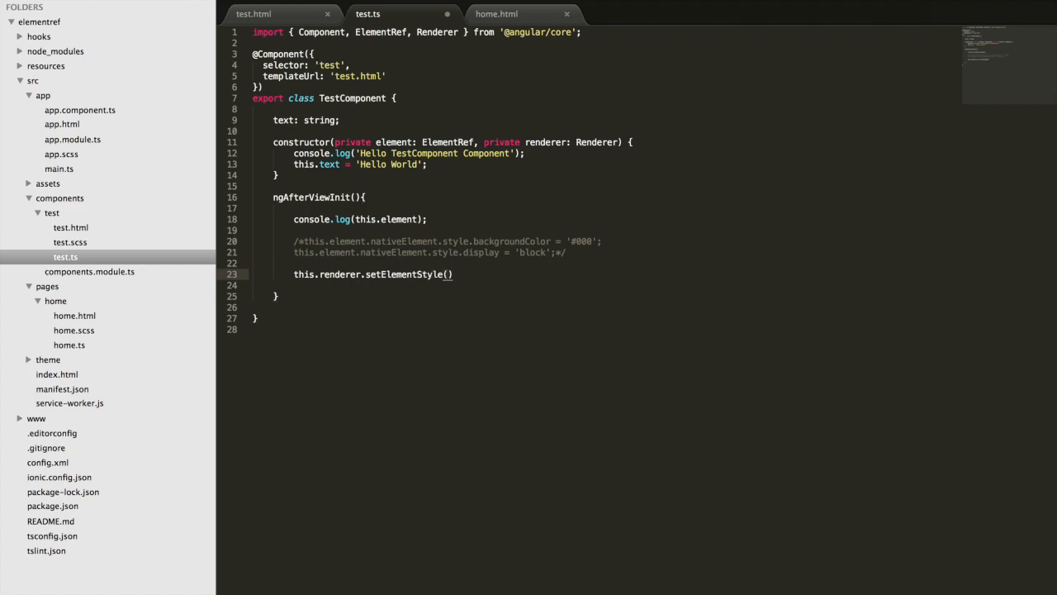
pyautogui.write('t')
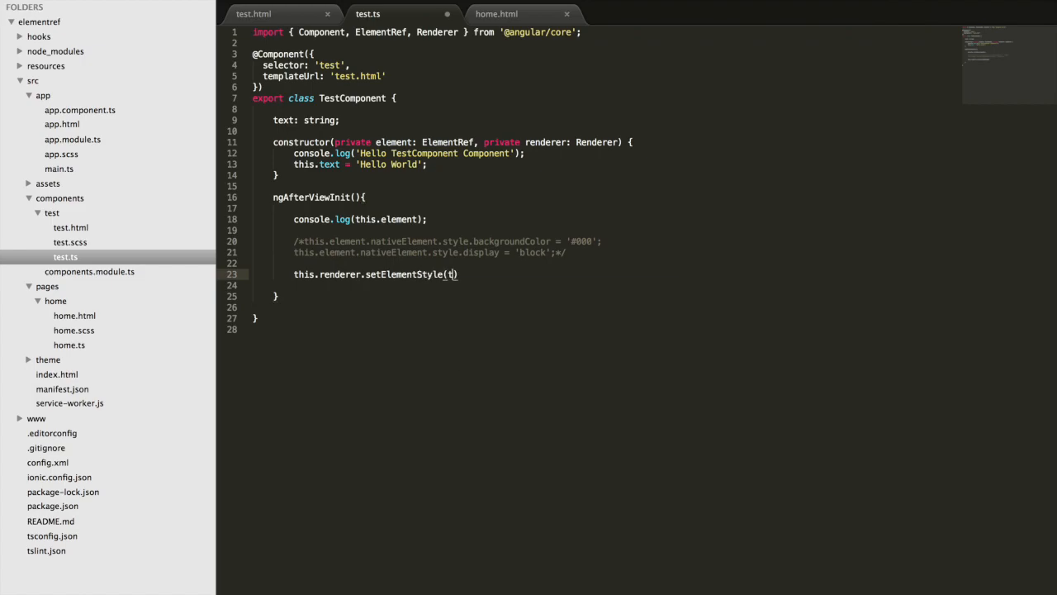
pyautogui.write('this.element.nativeElement,')
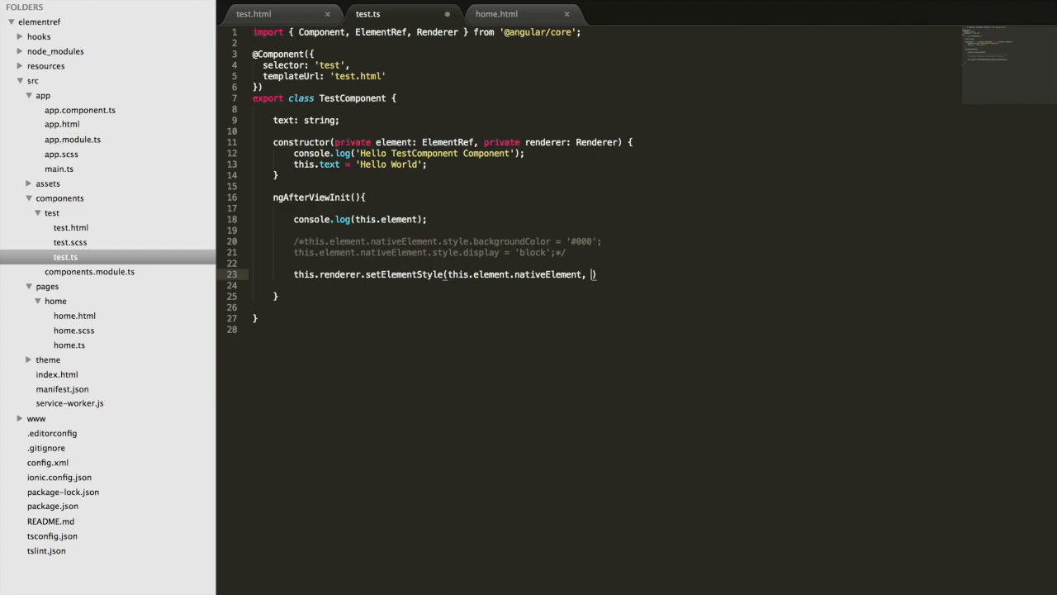
pyautogui.write("''")
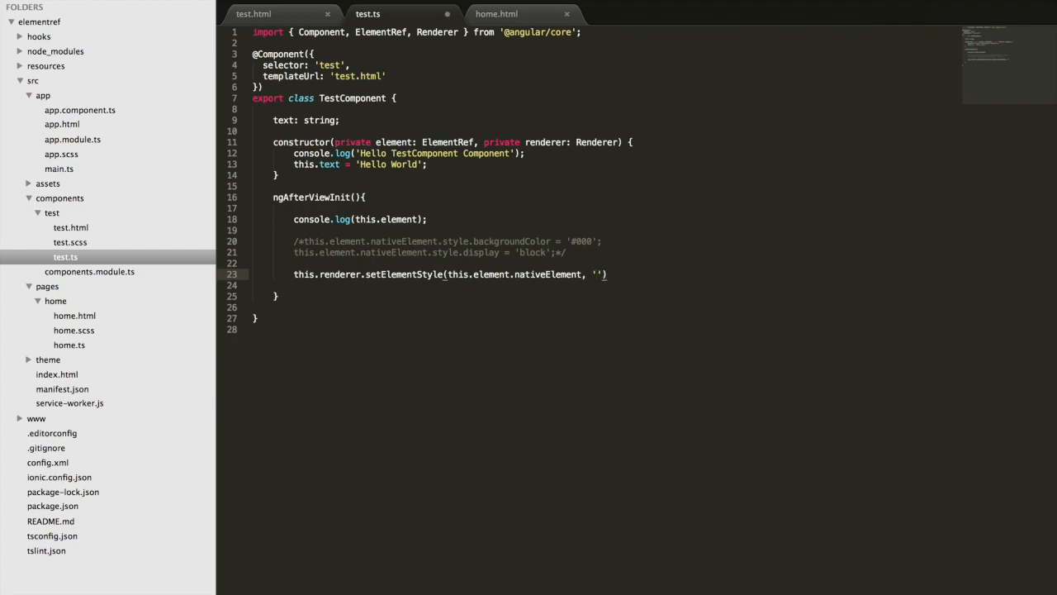
pyautogui.write("backgroundColor',")
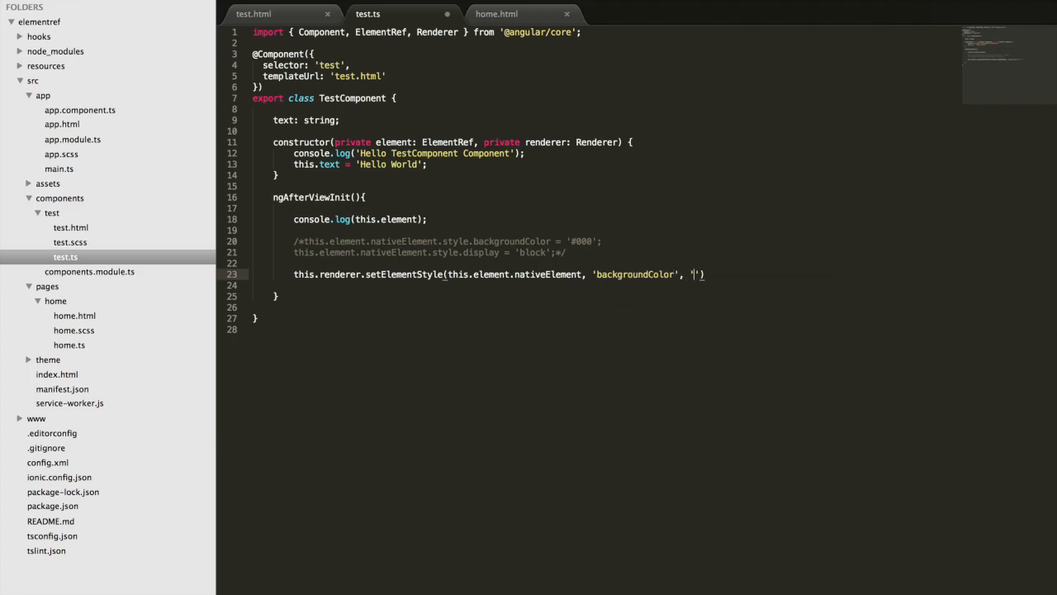
pyautogui.write('#000')
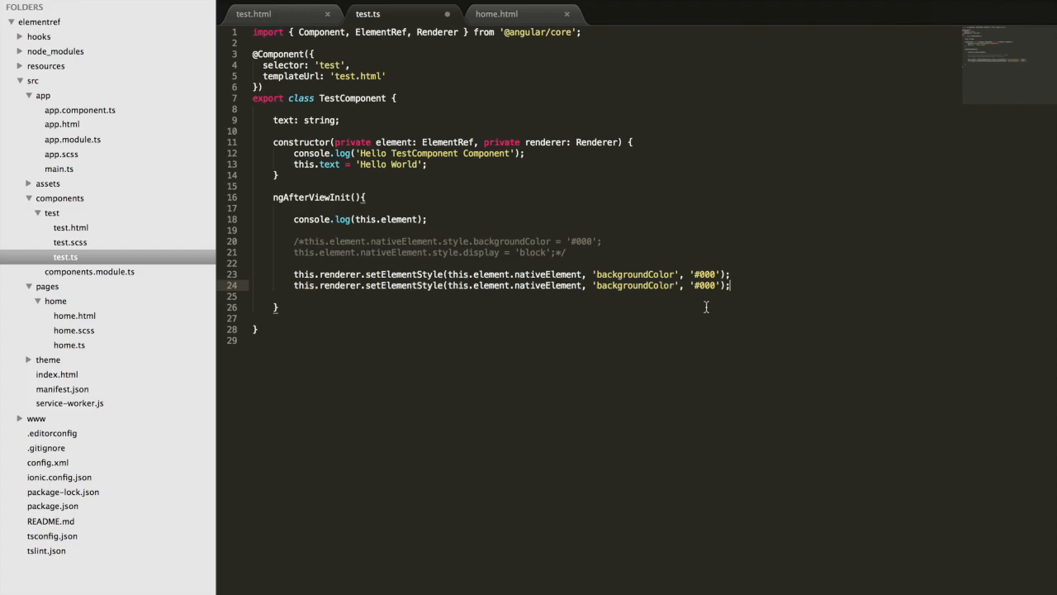
pyautogui.write('di')
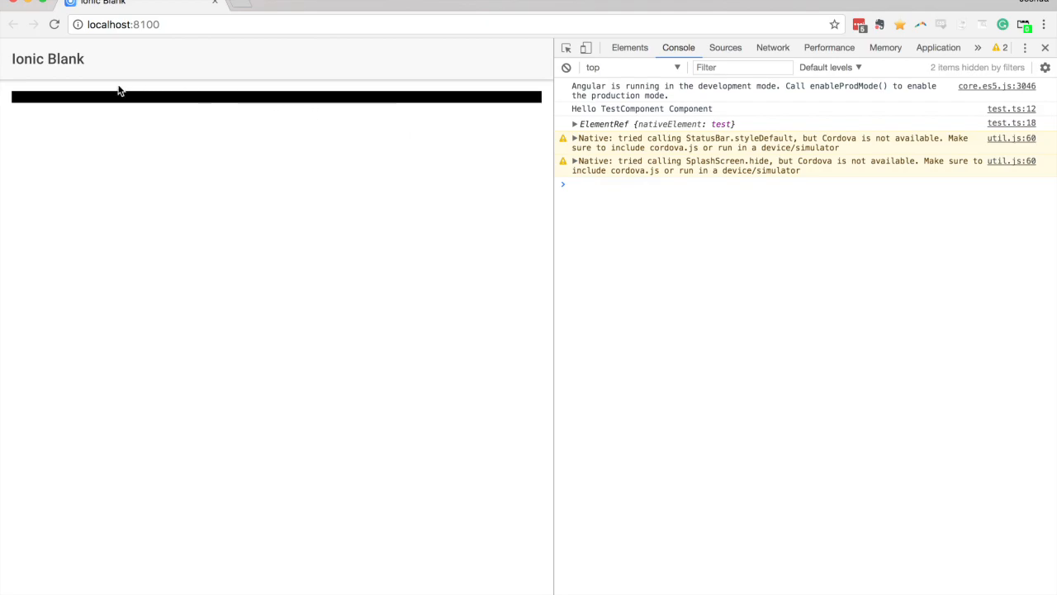
pyautogui.moveTo(259, 114)
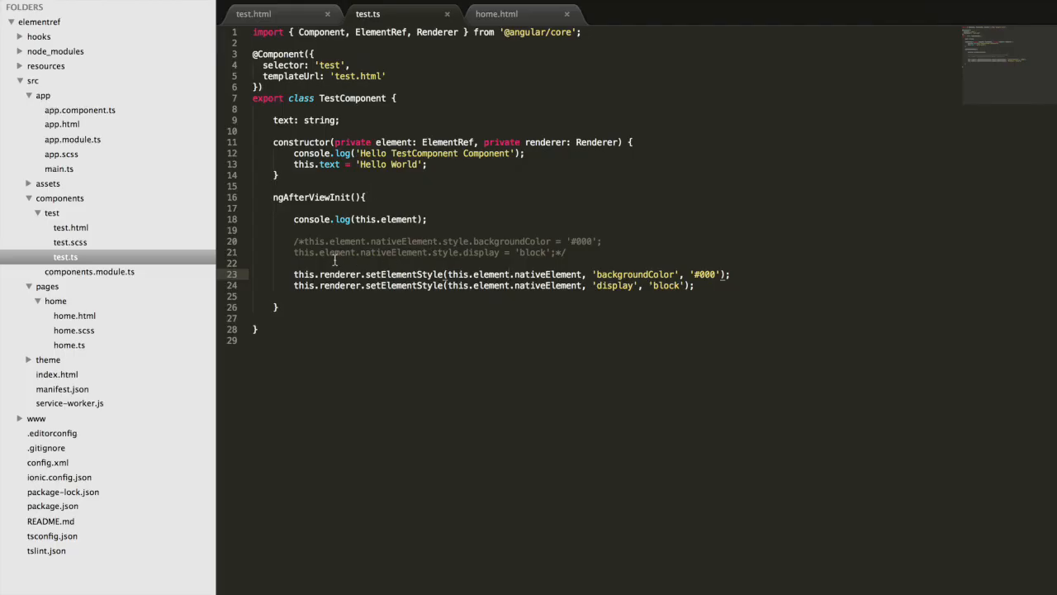
pyautogui.moveTo(498, 259)
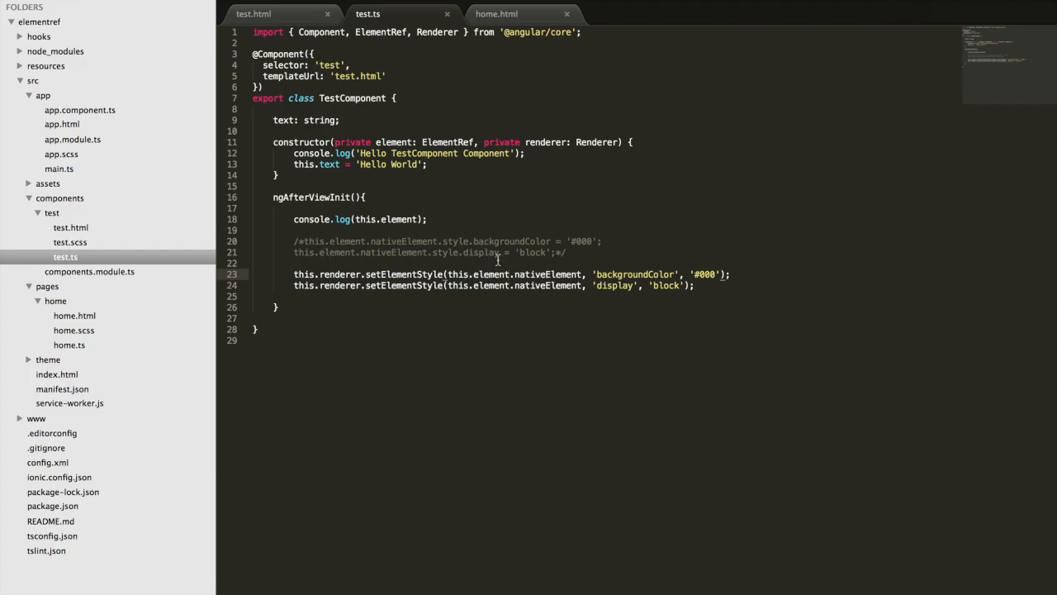
pyautogui.moveTo(495, 261)
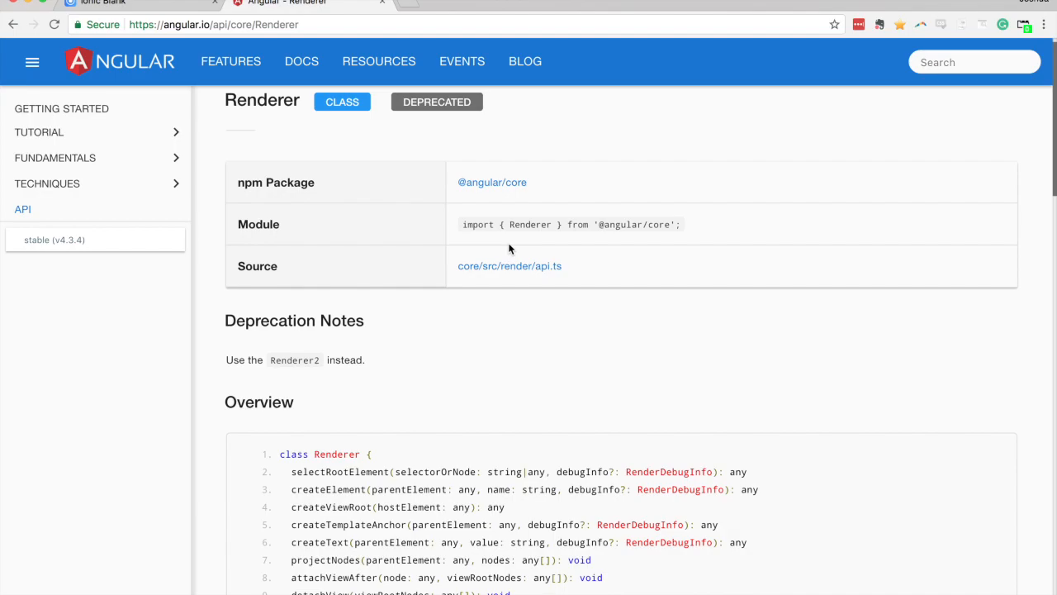
# Scroll the angular.io Renderer page to the overview listing setElementStyle and setElementClass
pyautogui.scroll(-3)
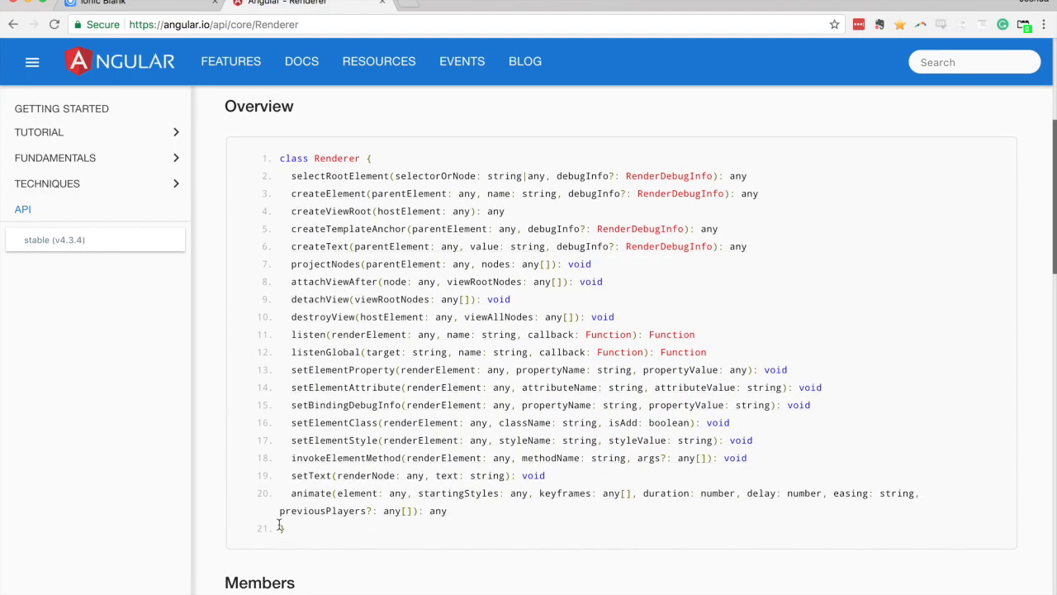
pyautogui.moveTo(371, 440)
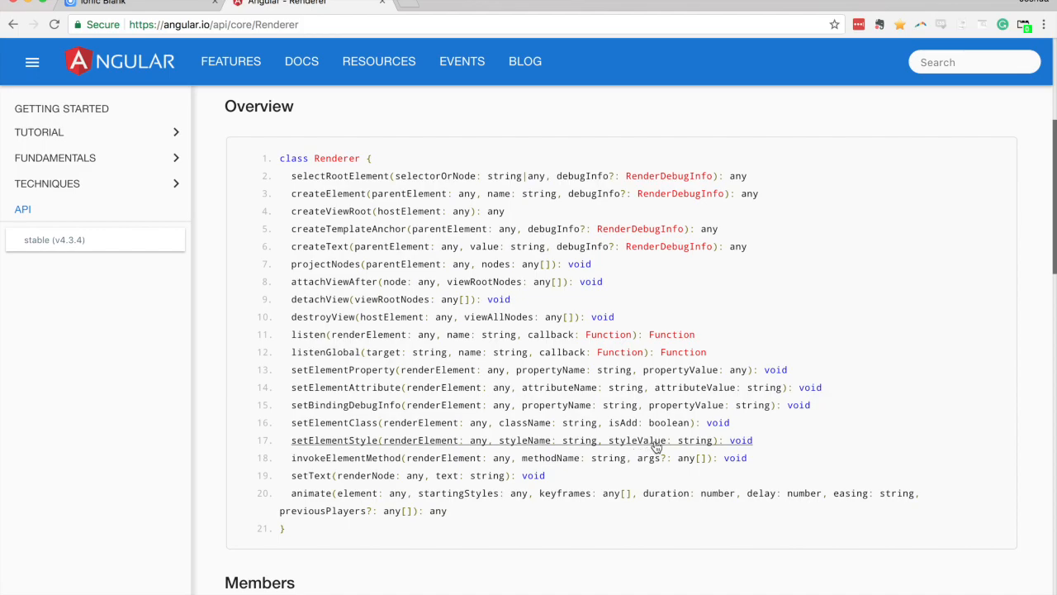
pyautogui.moveTo(355, 482)
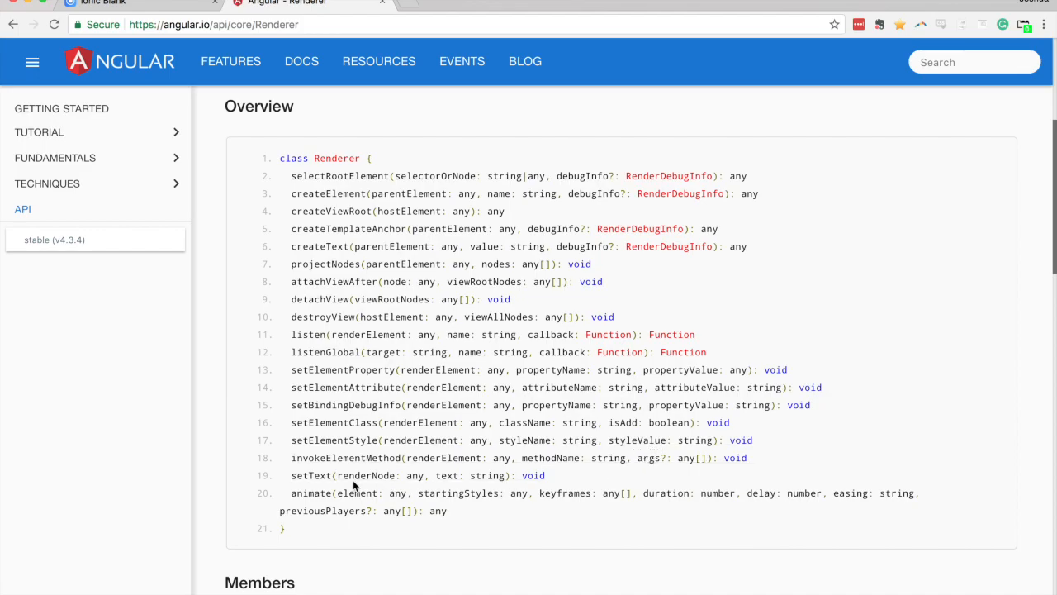
pyautogui.moveTo(347, 458)
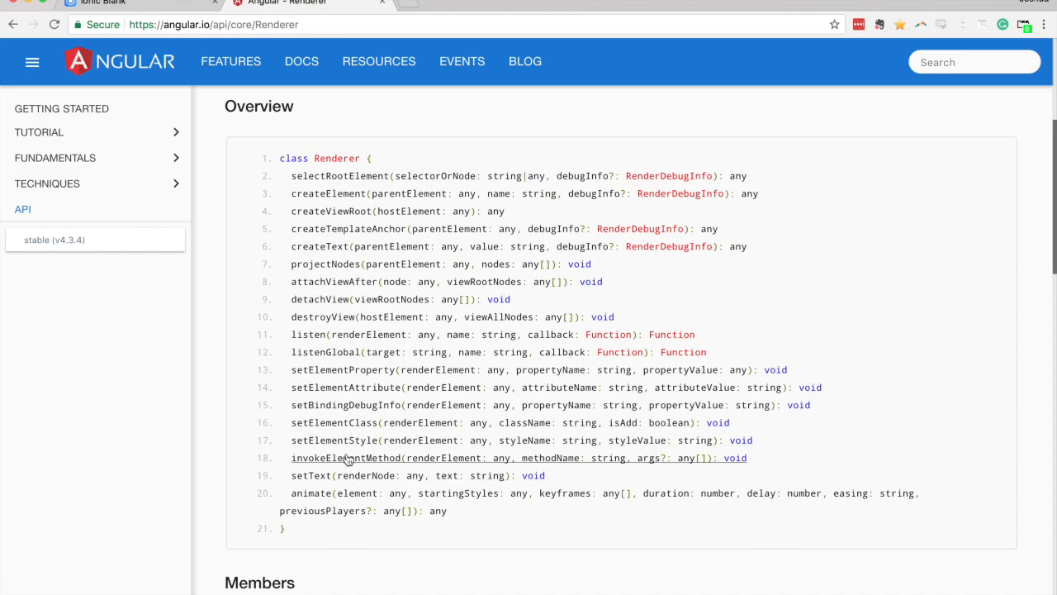
pyautogui.moveTo(362, 461)
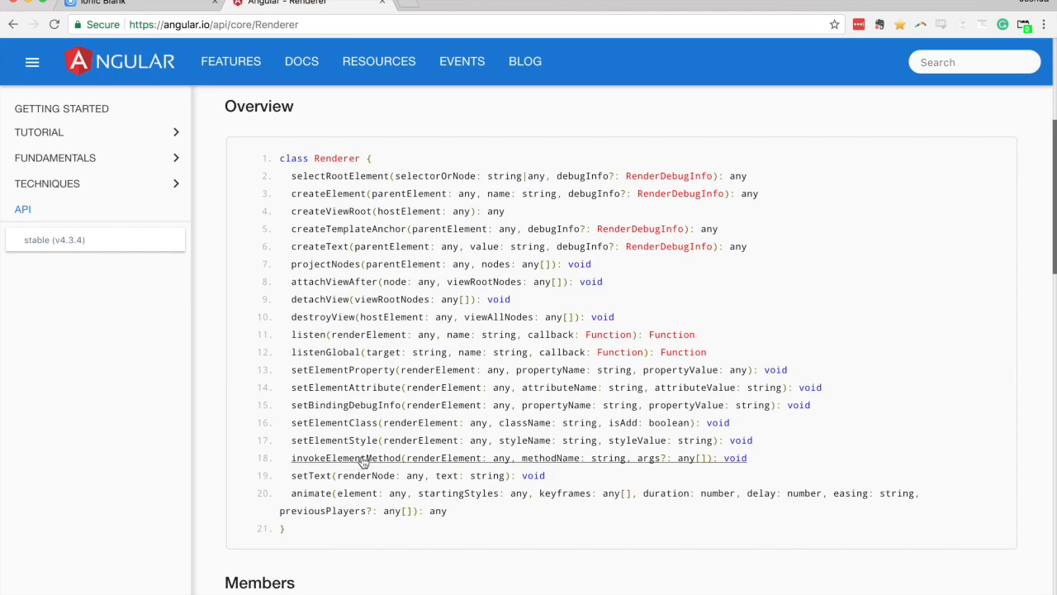
pyautogui.moveTo(351, 479)
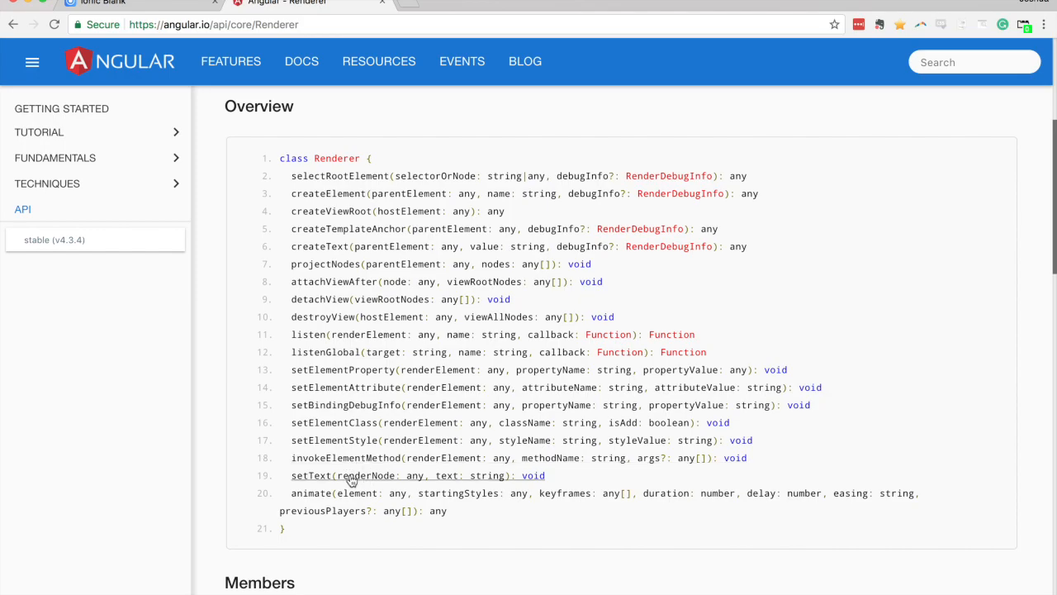
pyautogui.moveTo(483, 357)
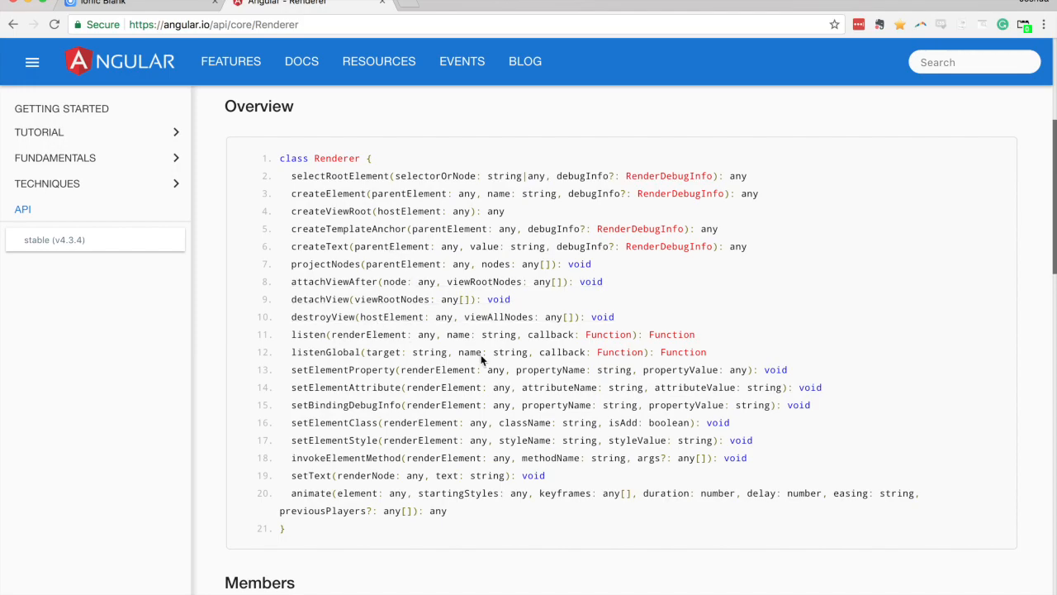
pyautogui.moveTo(601, 207)
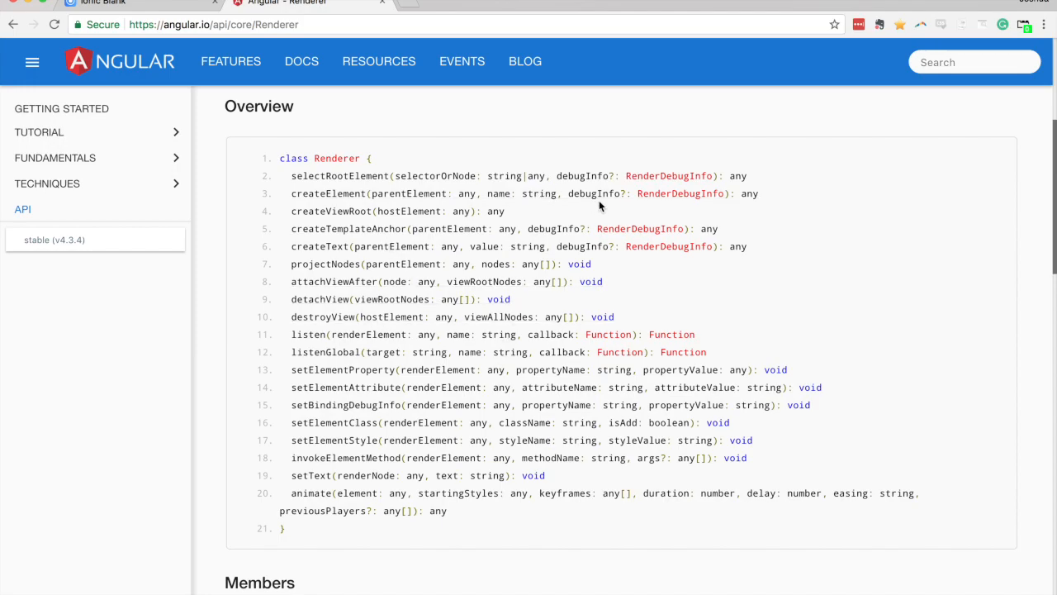